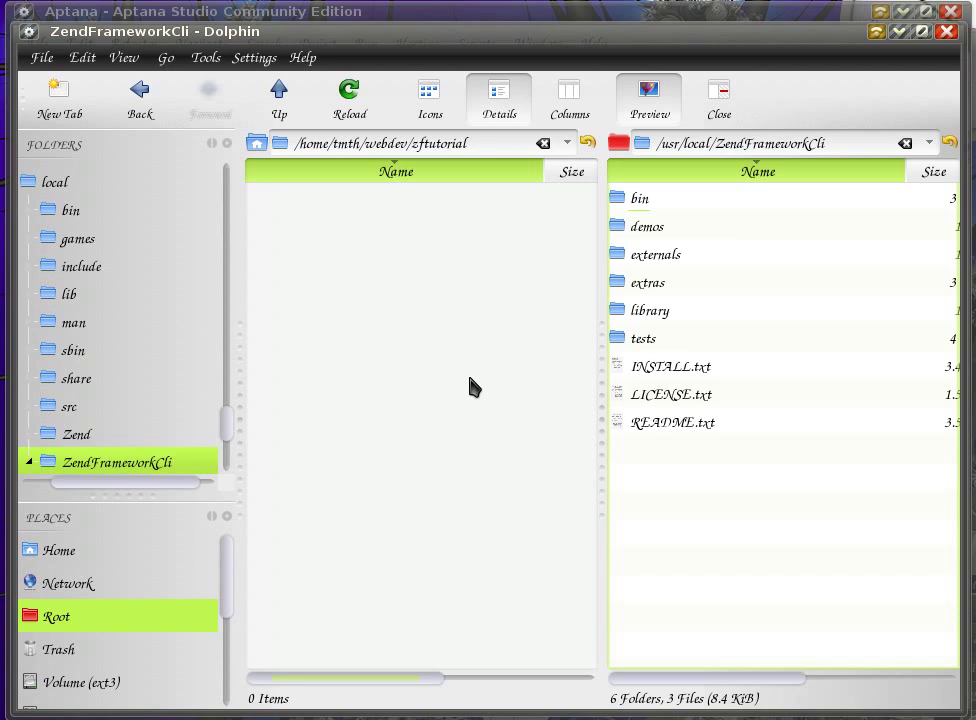
{"action": "mouse_move", "coordinate": [808, 530]}
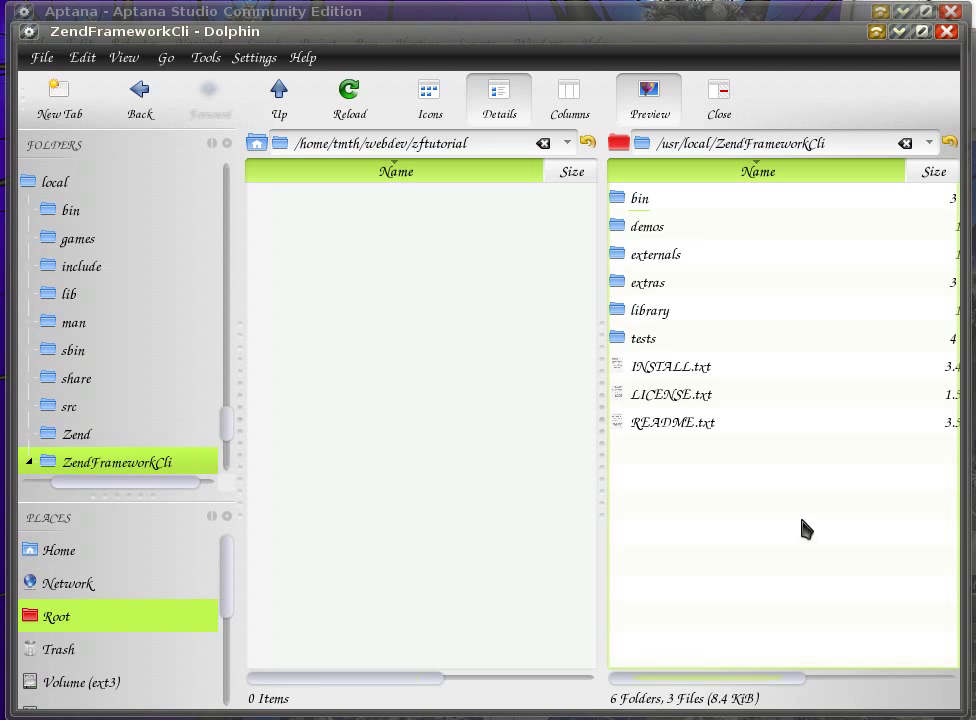
{"action": "mouse_move", "coordinate": [696, 290]}
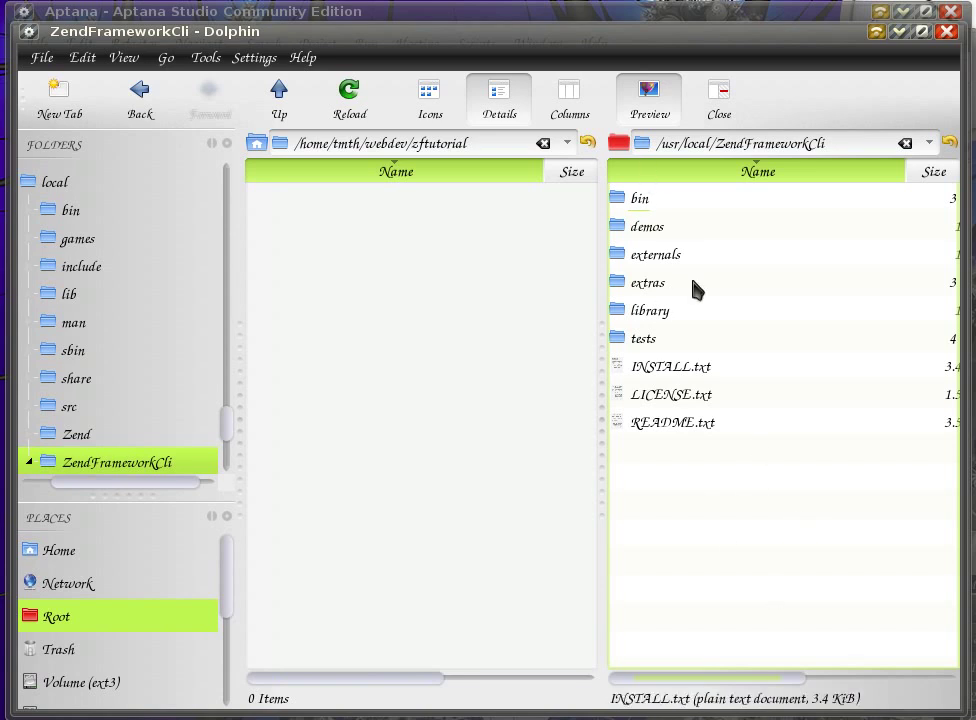
{"action": "mouse_move", "coordinate": [712, 532]}
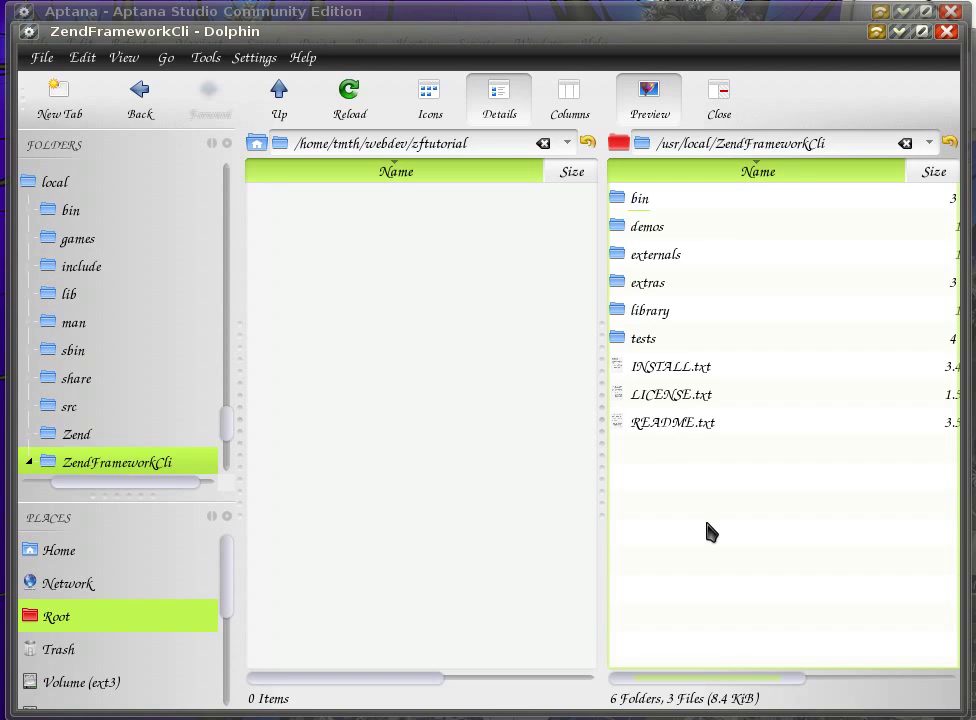
{"action": "mouse_move", "coordinate": [644, 204]}
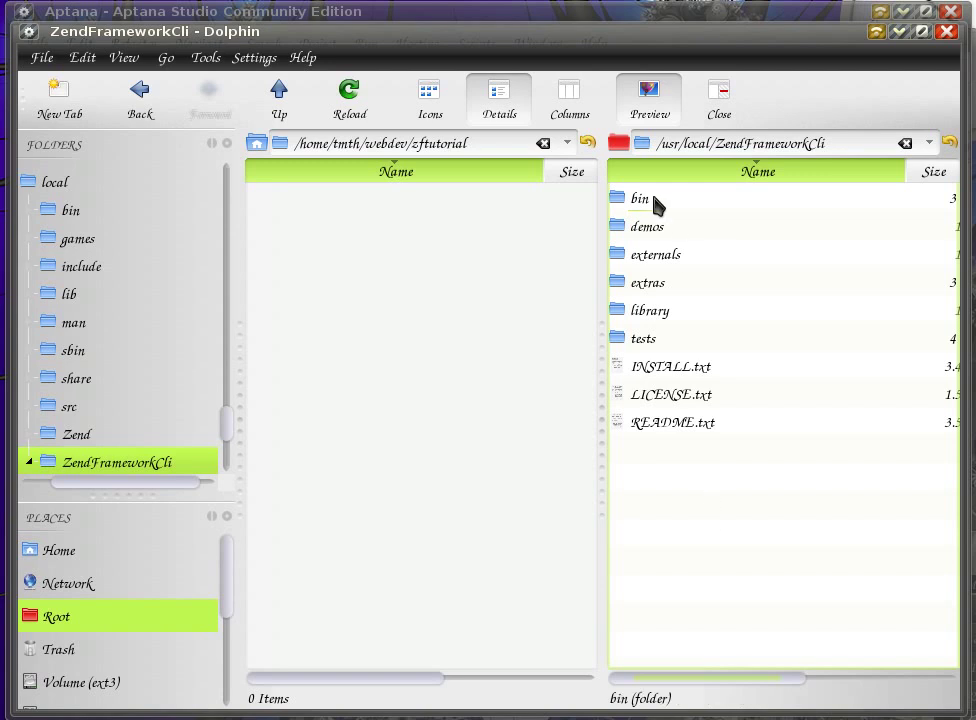
Browse into the ZendFrameworkCli bin folder holding zf.bat, zf.php and zf.sh
{"action": "double_click", "coordinate": [640, 198]}
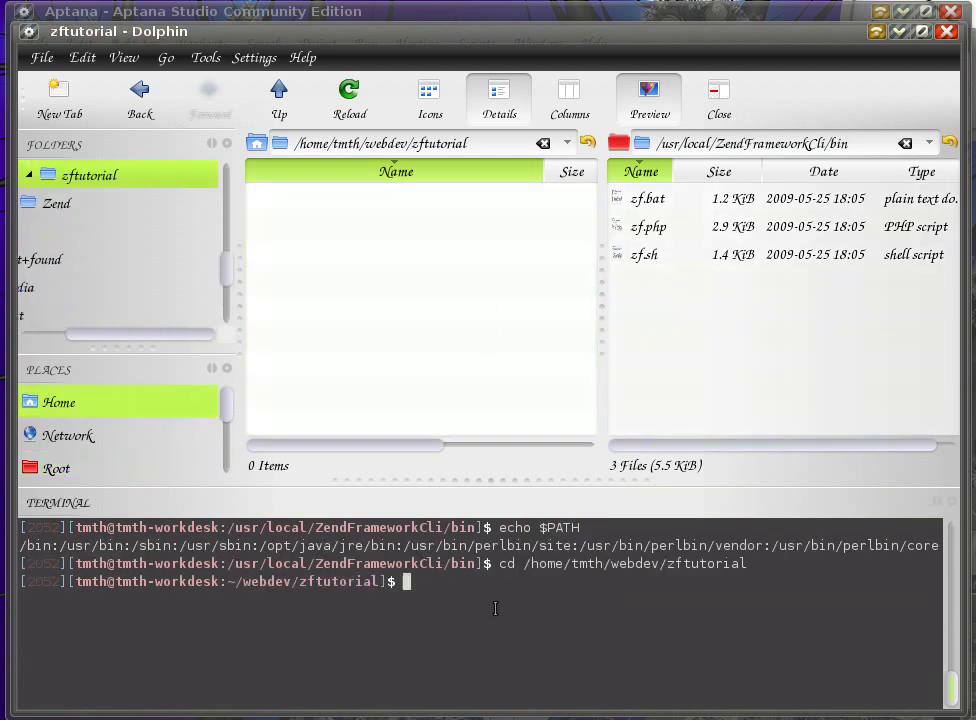
Run zf to print the Zend tool help, visit /usr/local/ZendFrameworkCli/bin, then return to /home/tmth/webdev/zftutorial
{"action": "type", "text": "zf"}
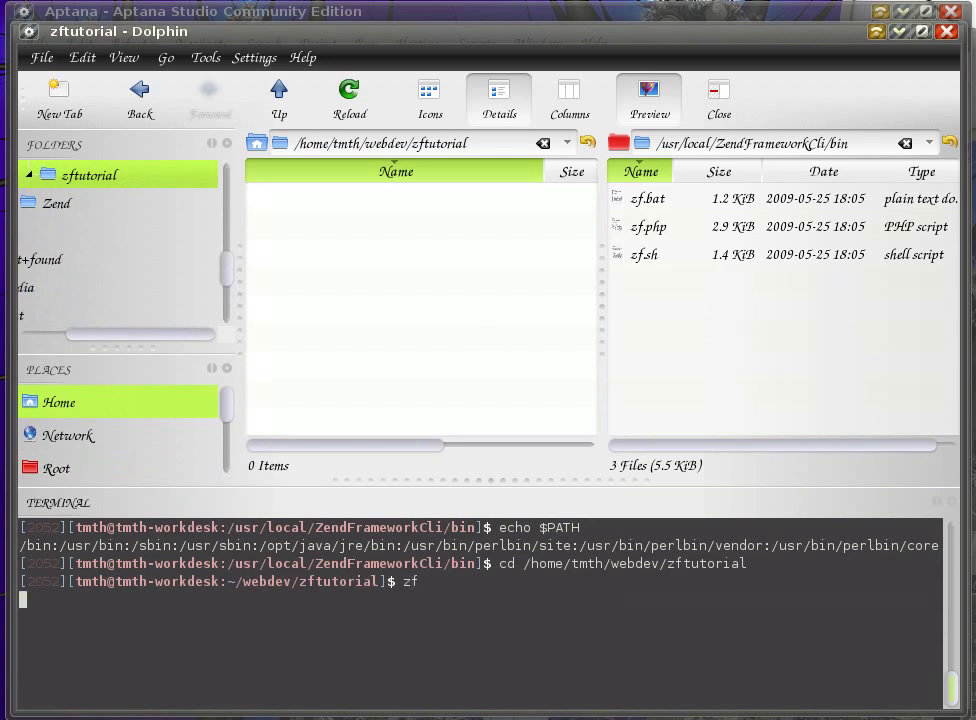
{"action": "key", "text": "Return"}
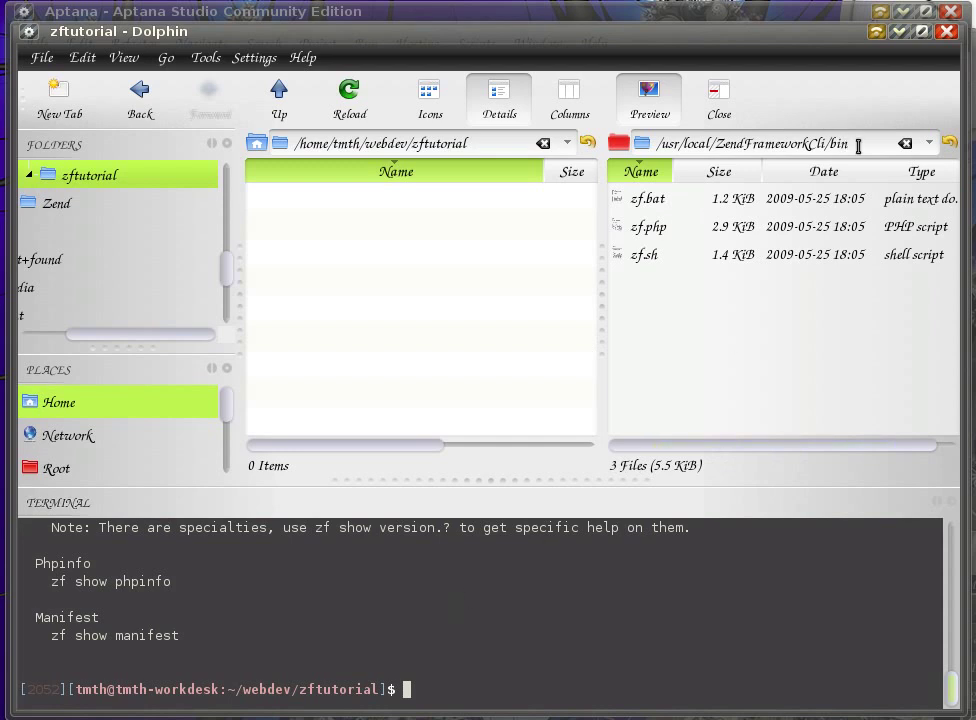
{"action": "type", "text": "cd /usr/local/ZendFrameworkCli/bin"}
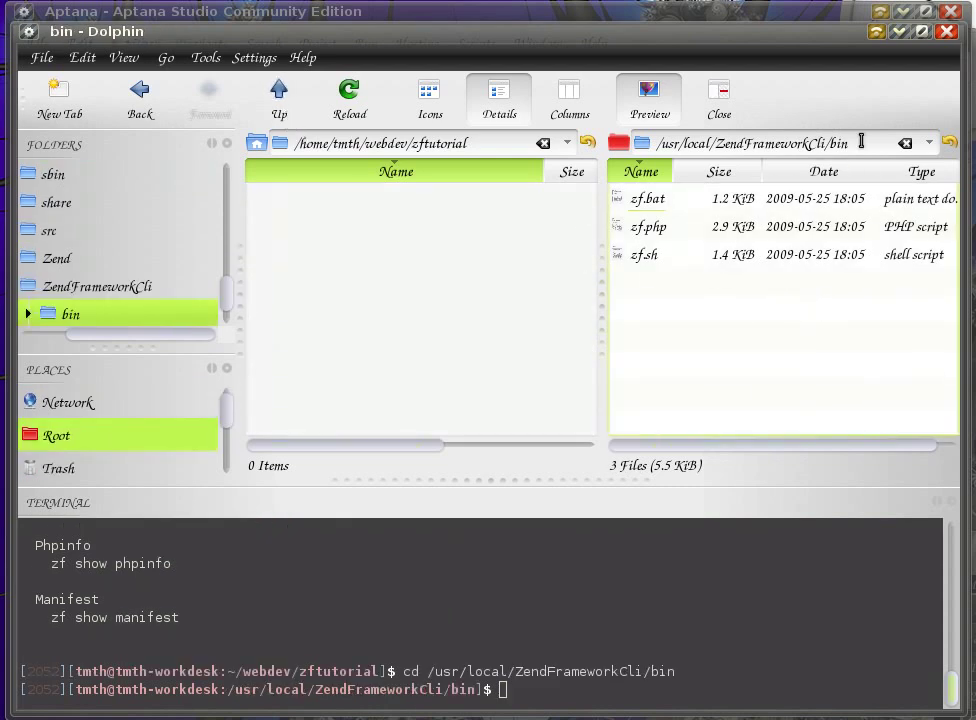
{"action": "mouse_move", "coordinate": [756, 390]}
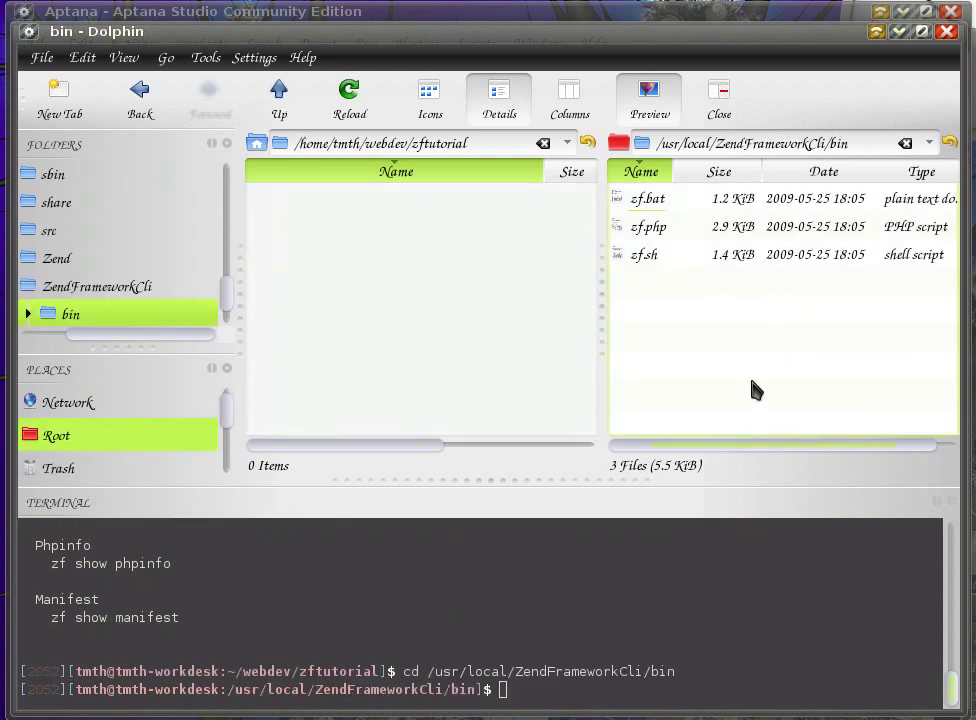
{"action": "mouse_move", "coordinate": [858, 168]}
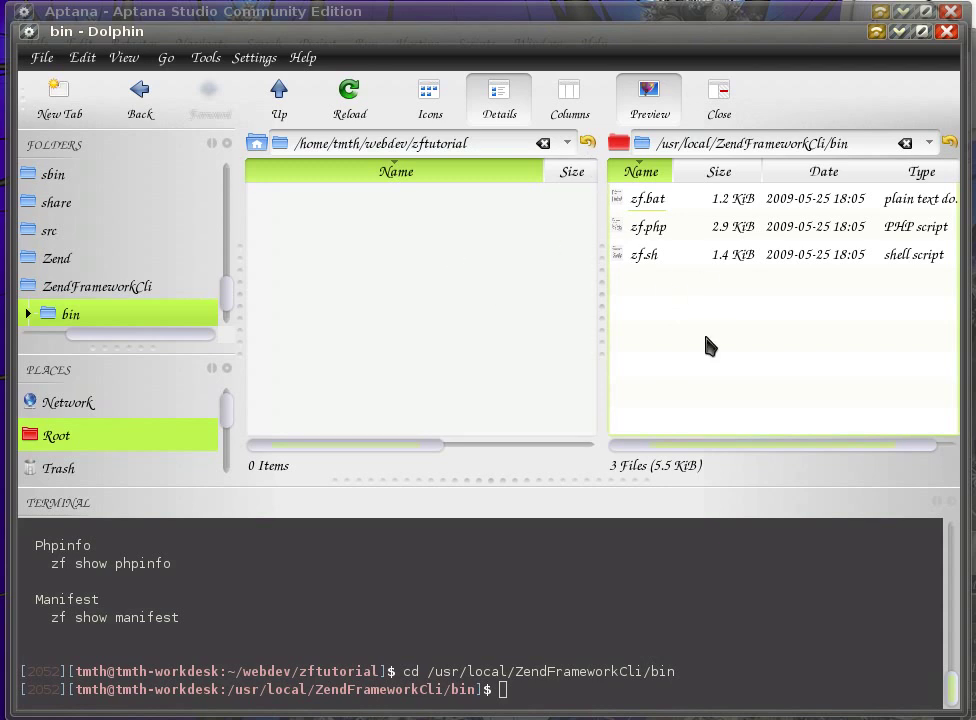
{"action": "type", "text": "cd /home/tmth/webdev/zftutorial"}
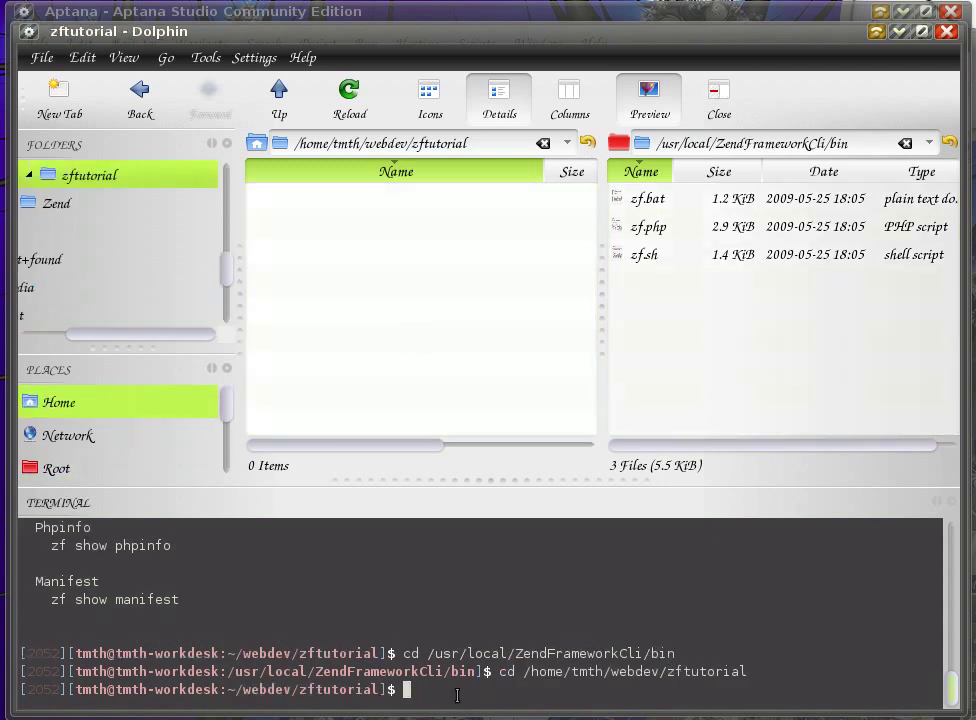
{"action": "mouse_move", "coordinate": [424, 390]}
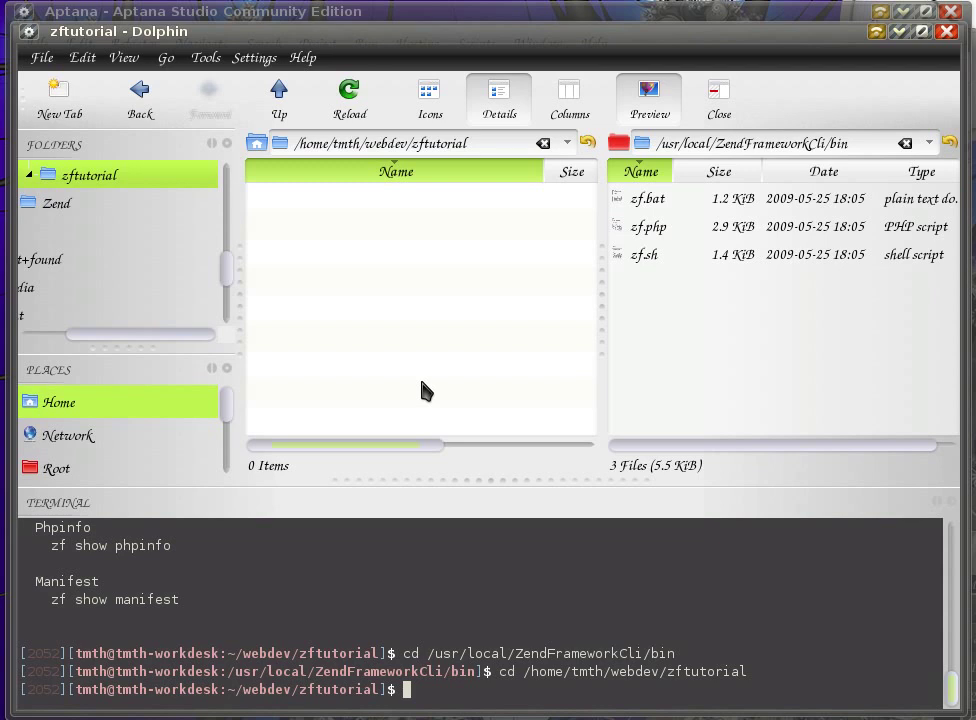
Run 'zf create project zftutorial' to generate the project skeleton in the zftutorial folder
{"action": "type", "text": "zf"}
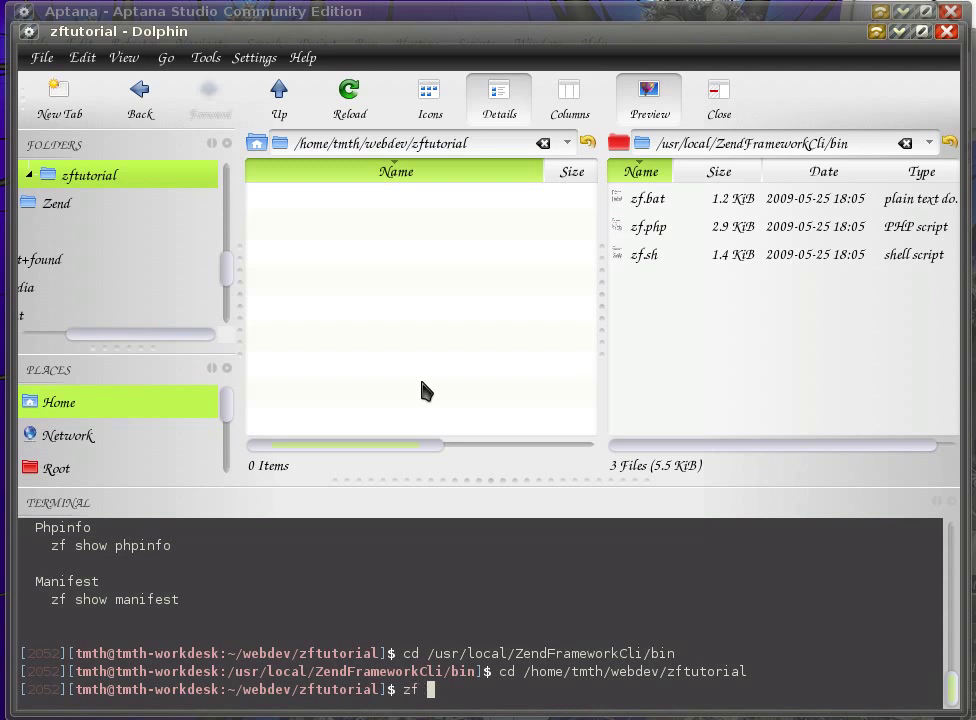
{"action": "type", "text": "create p"}
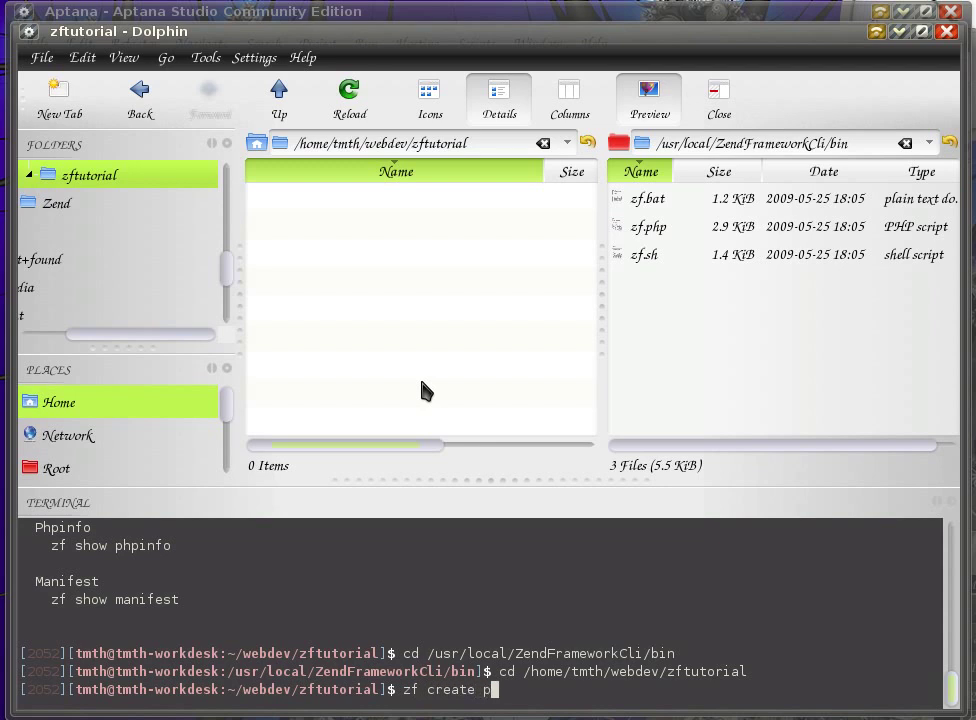
{"action": "type", "text": "roject"}
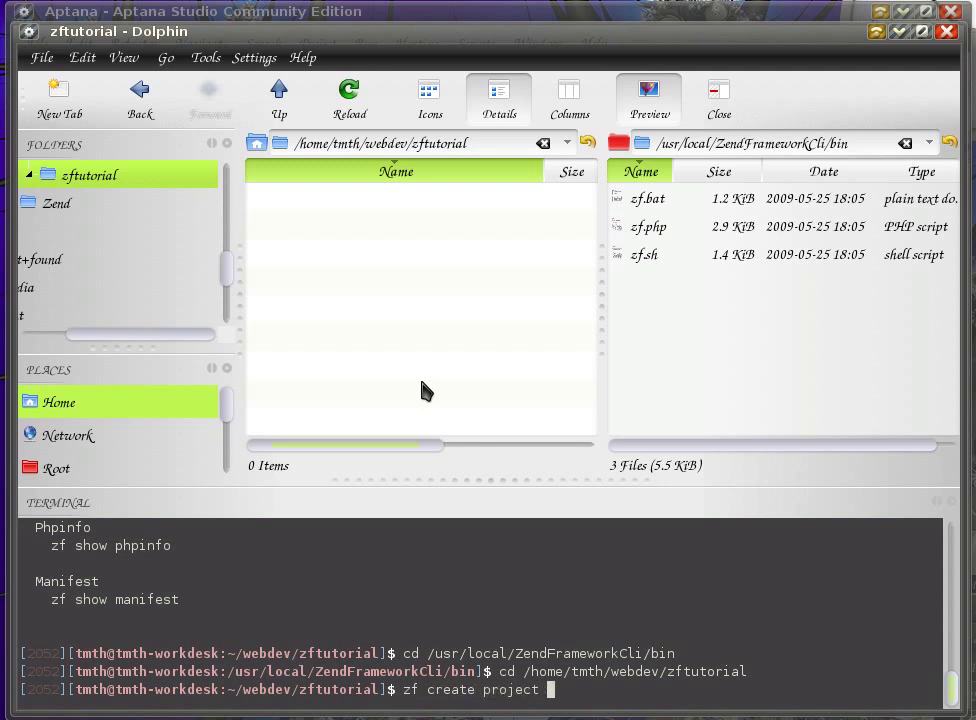
{"action": "type", "text": "zf"}
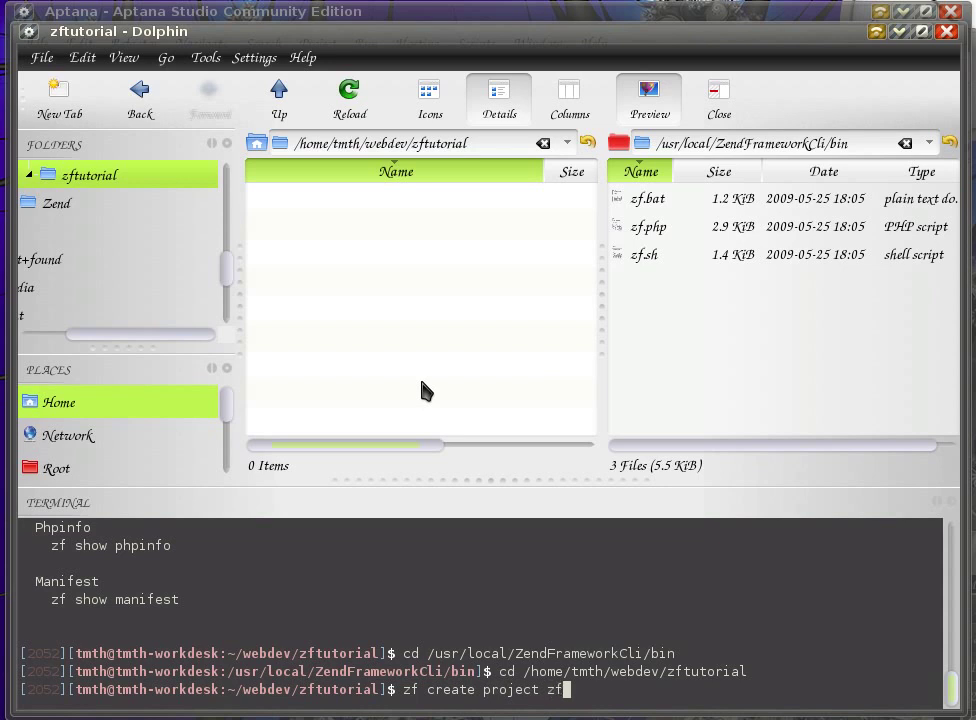
{"action": "type", "text": "utorial"}
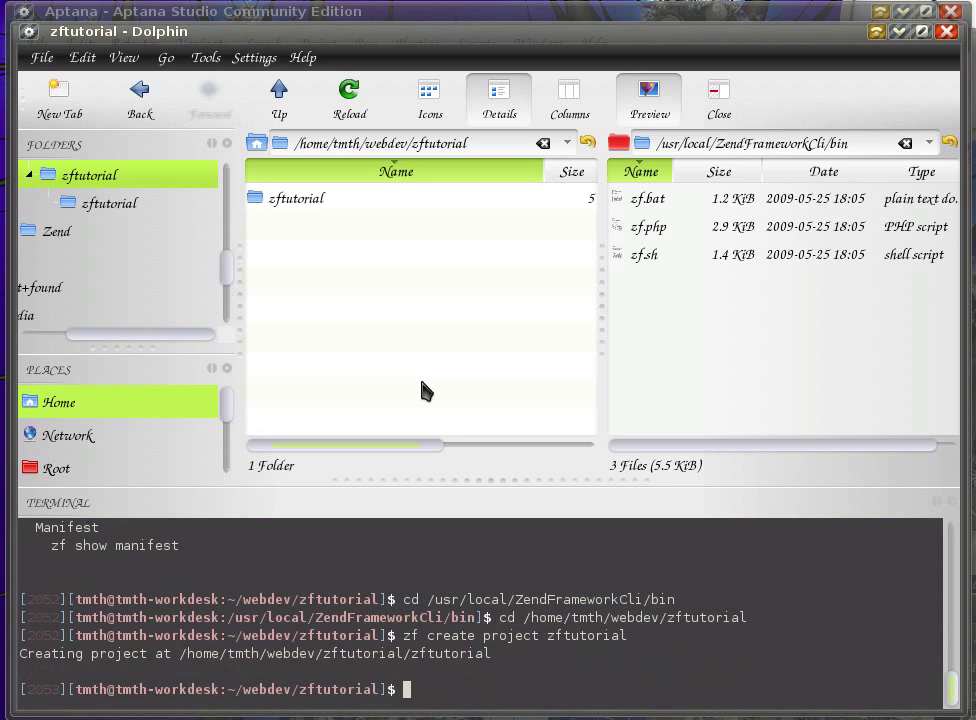
{"action": "mouse_move", "coordinate": [338, 222]}
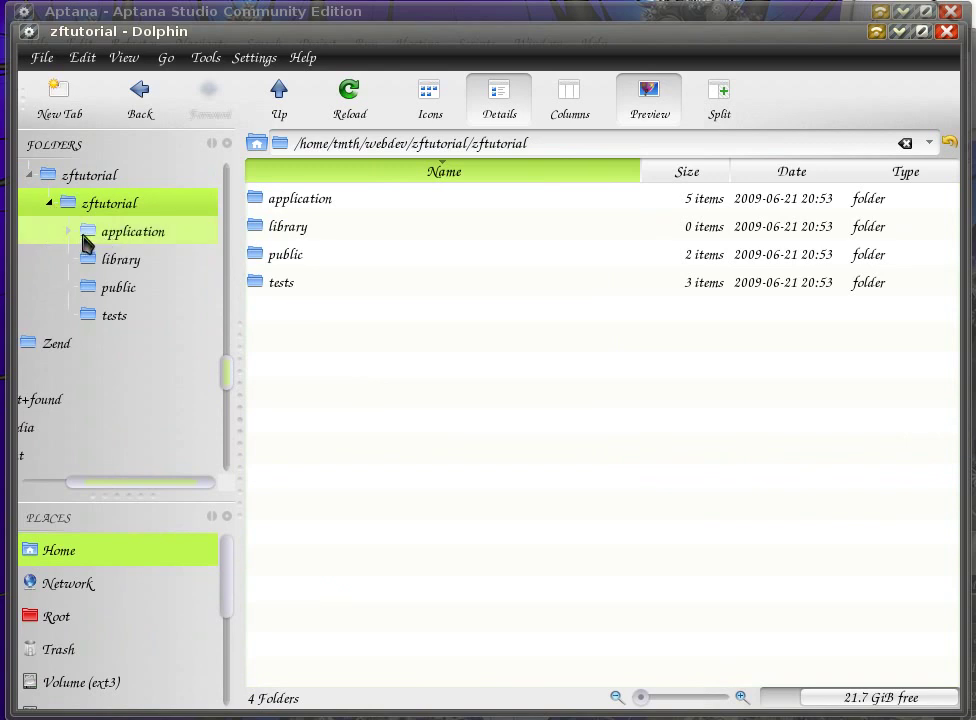
Browse the generated application folders (models, views, scripts) and land in the empty library folder
{"action": "left_click", "coordinate": [68, 232]}
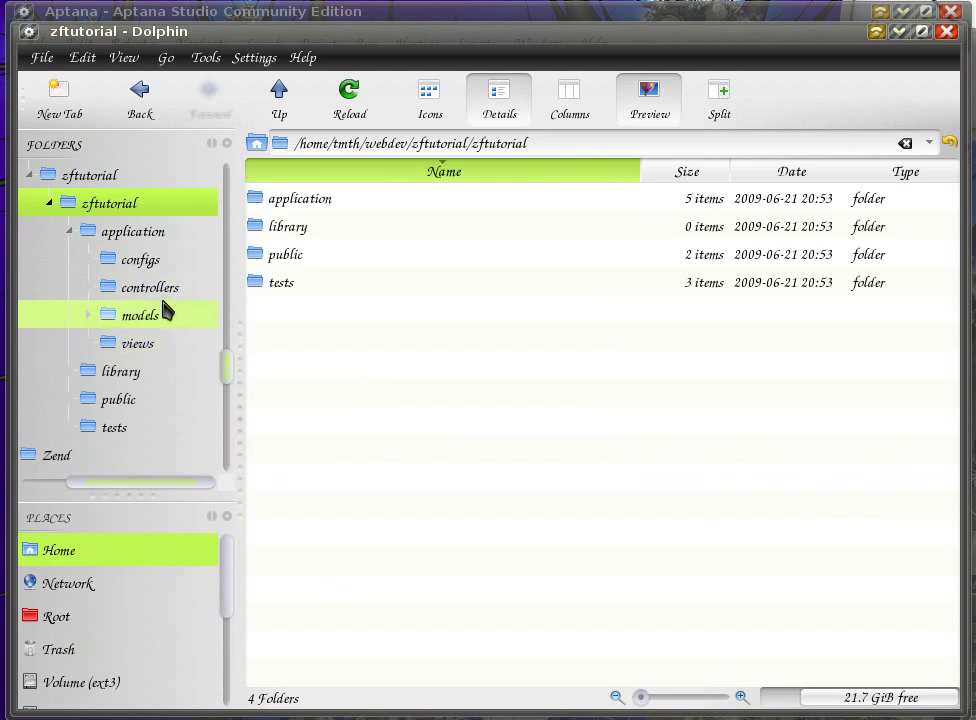
{"action": "mouse_move", "coordinate": [176, 320]}
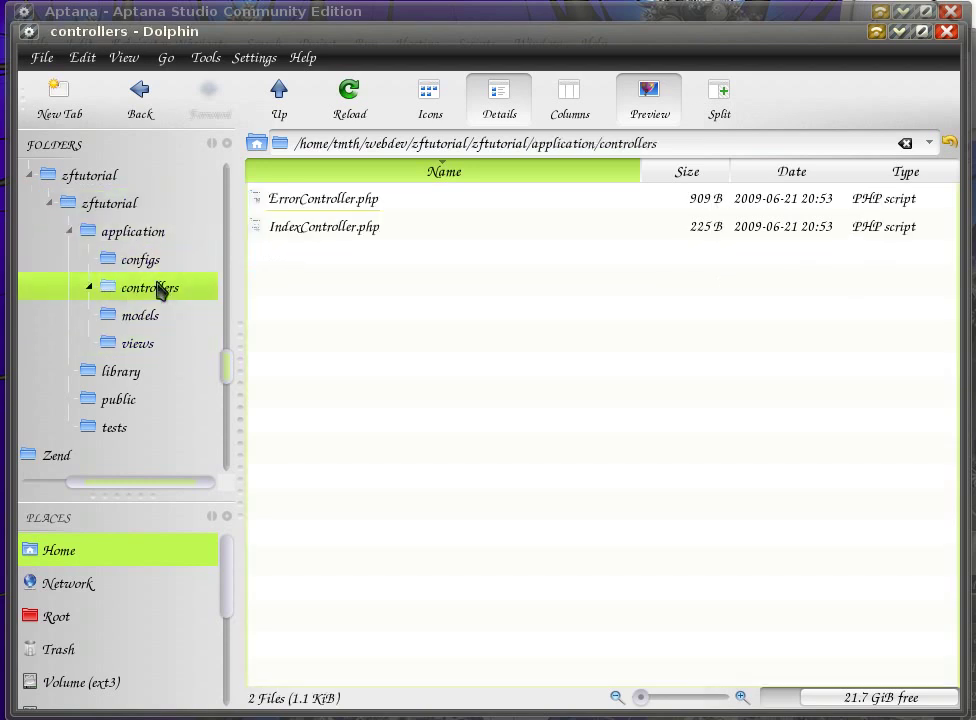
{"action": "mouse_move", "coordinate": [336, 272]}
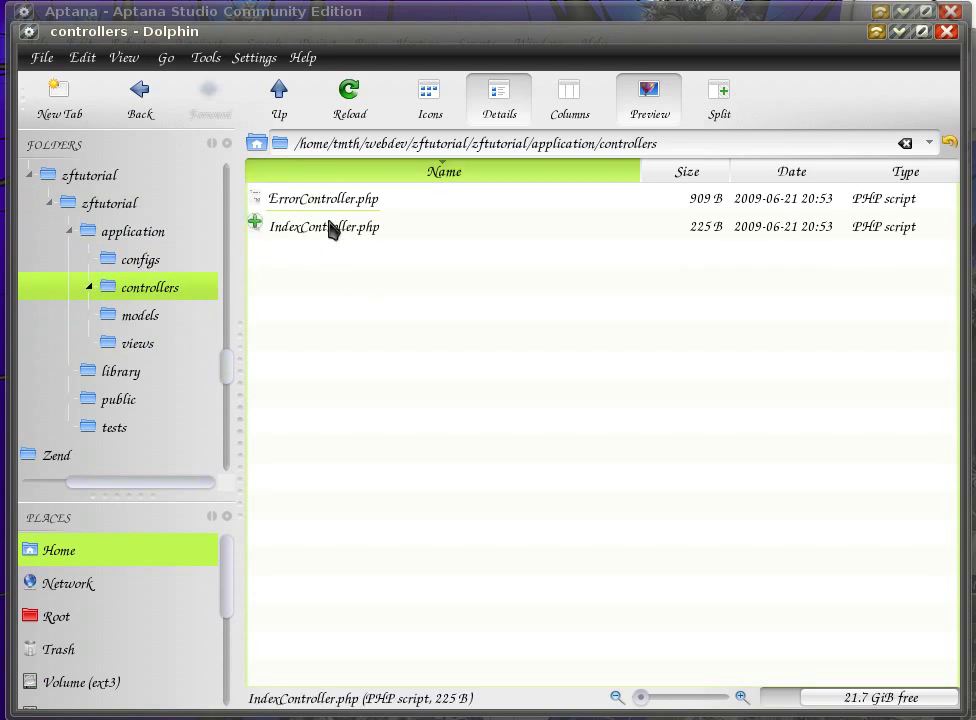
{"action": "left_click", "coordinate": [140, 316]}
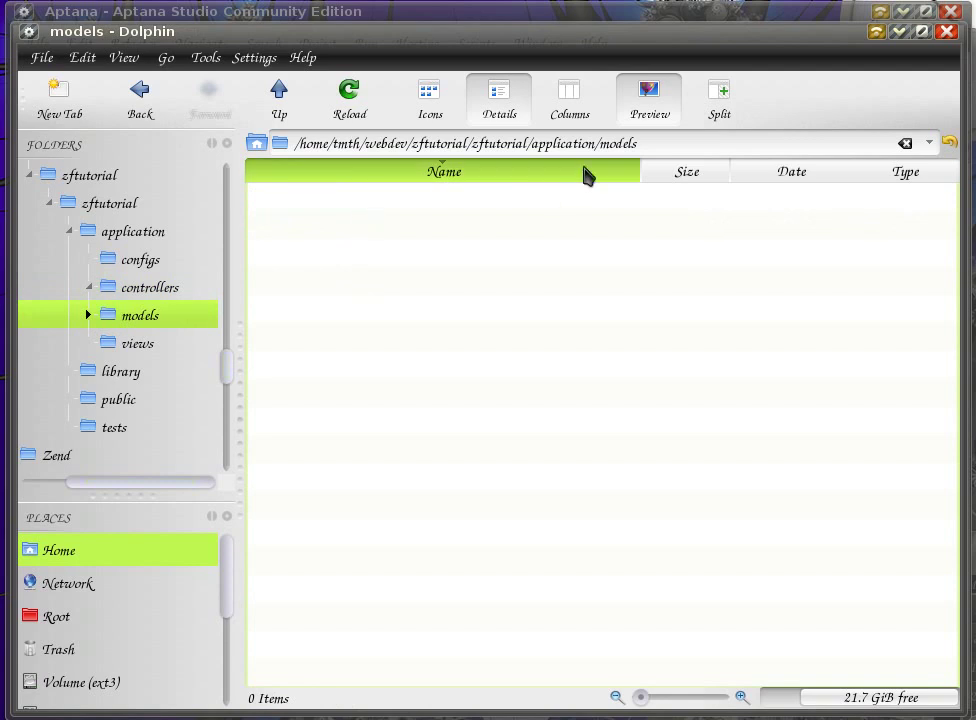
{"action": "left_click", "coordinate": [136, 344]}
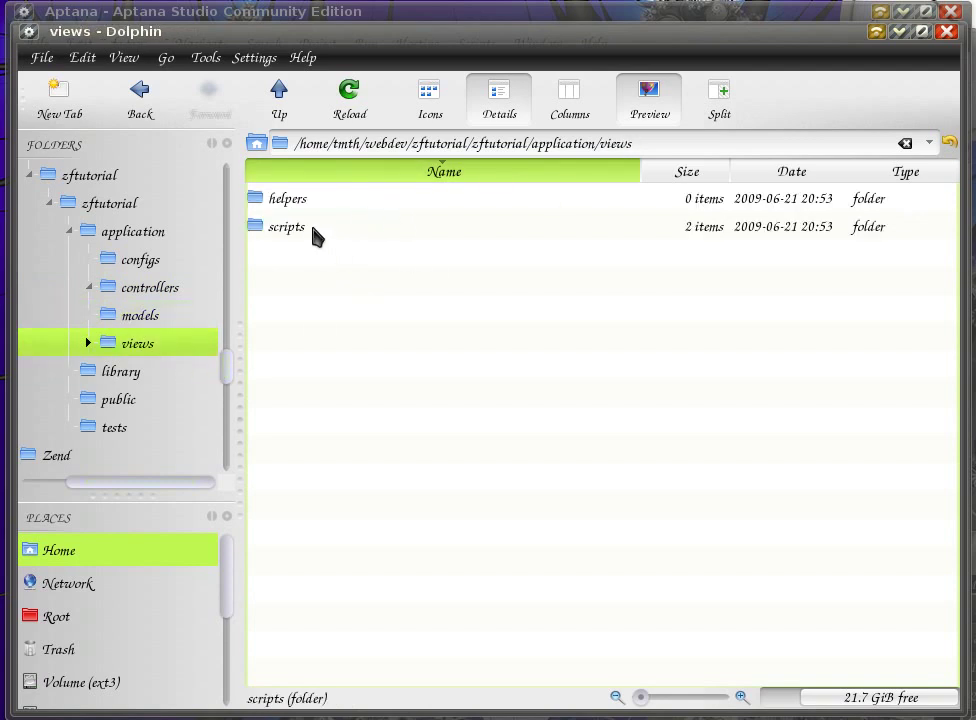
{"action": "mouse_move", "coordinate": [312, 236]}
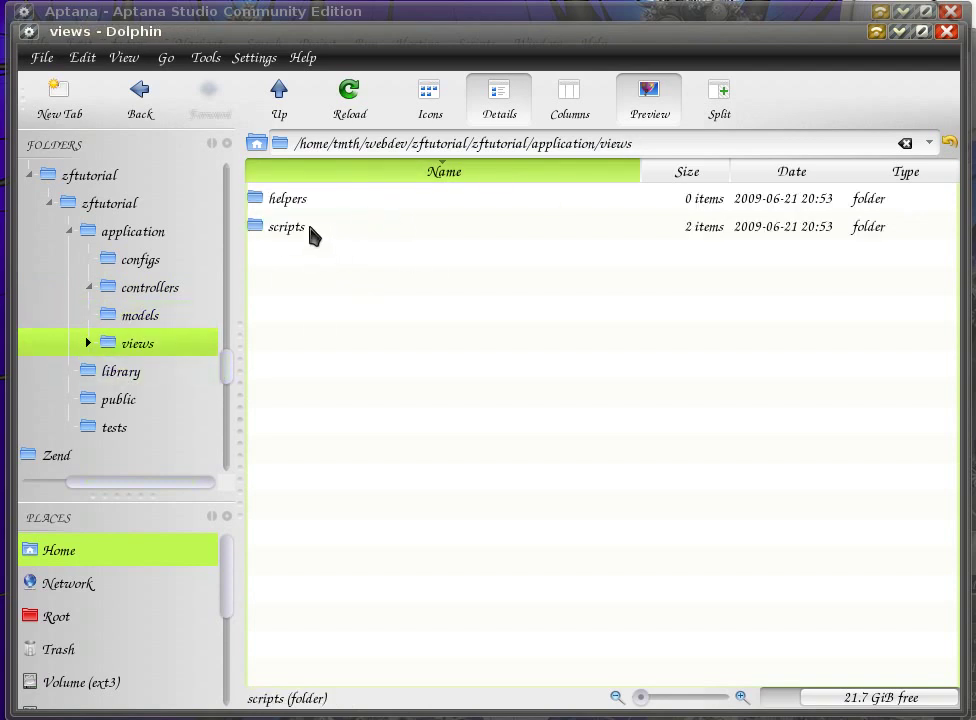
{"action": "double_click", "coordinate": [288, 226]}
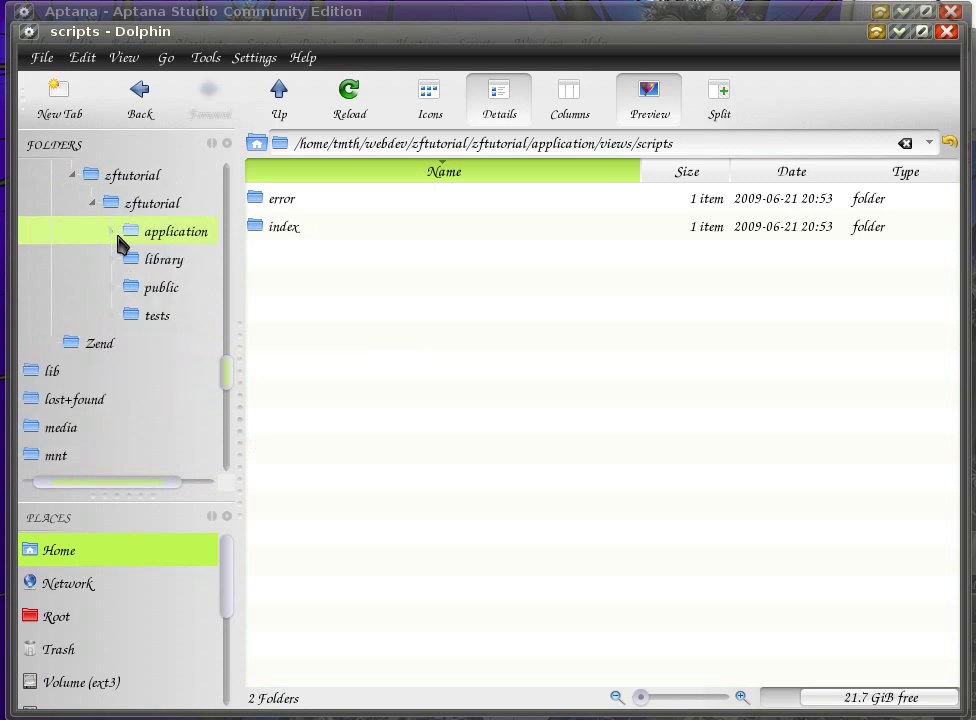
{"action": "left_click", "coordinate": [180, 260]}
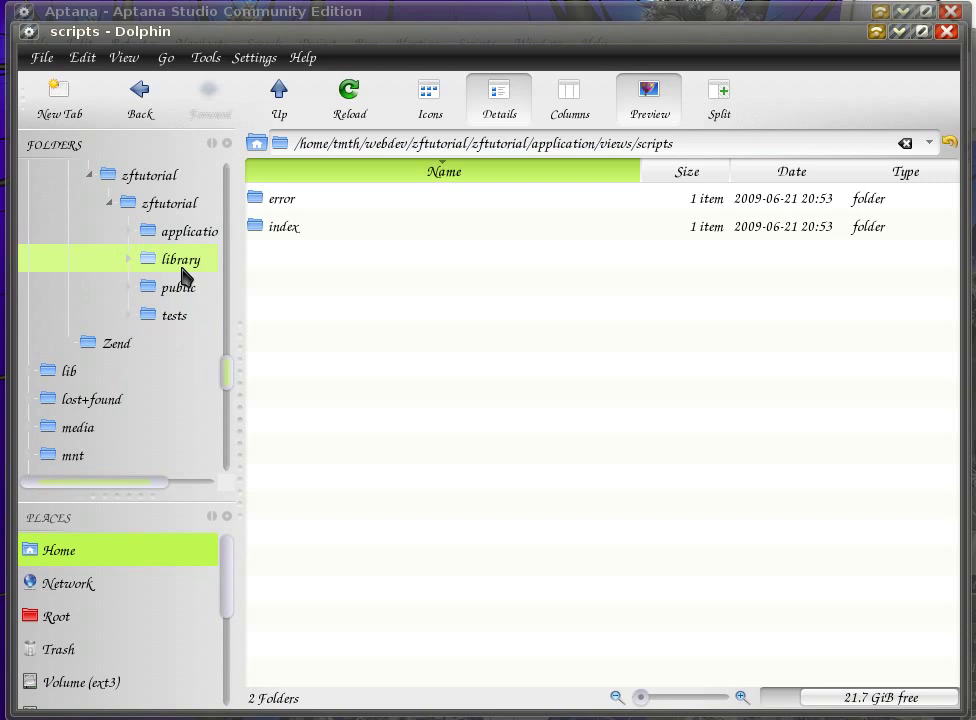
{"action": "left_click", "coordinate": [180, 260]}
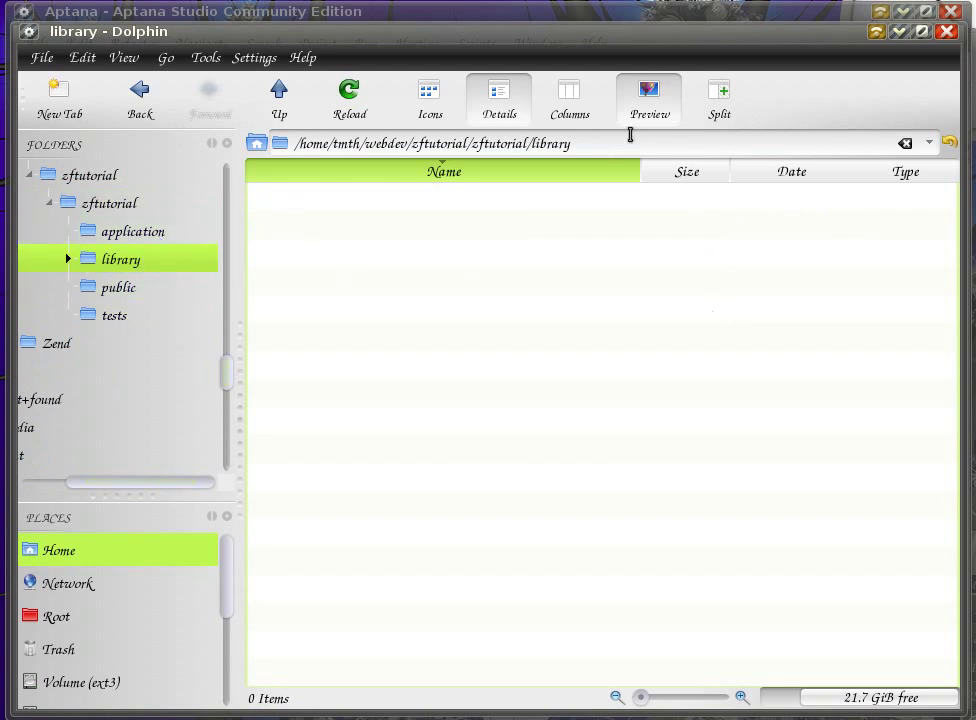
{"action": "mouse_move", "coordinate": [270, 260]}
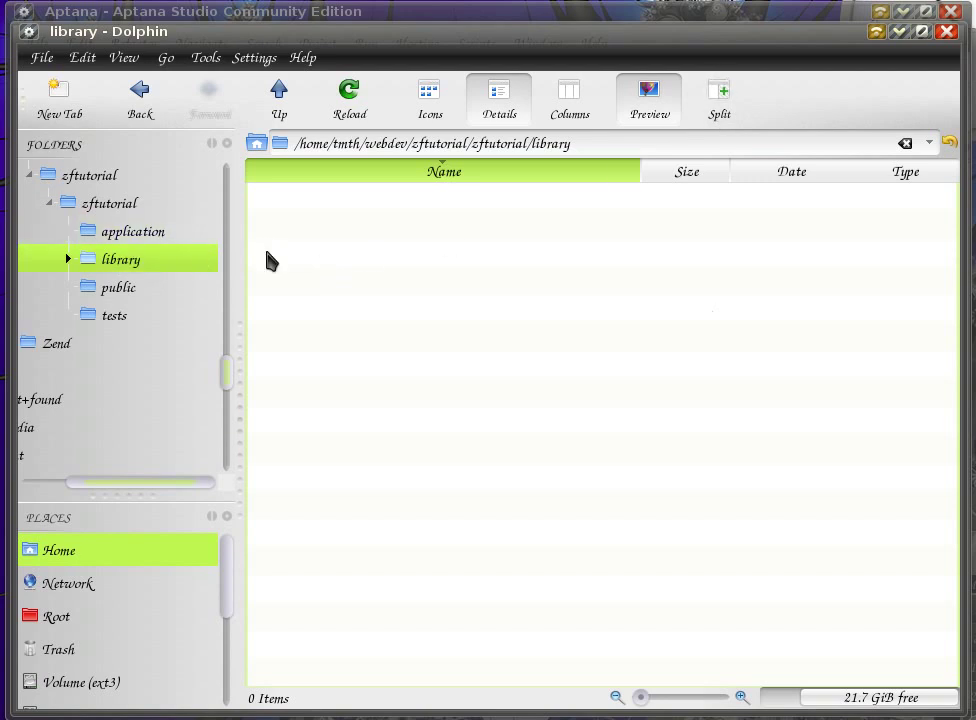
In a split pane navigate to /usr/local/Zend, copy the Zend folder into library, and close the split
{"action": "left_click", "coordinate": [720, 90]}
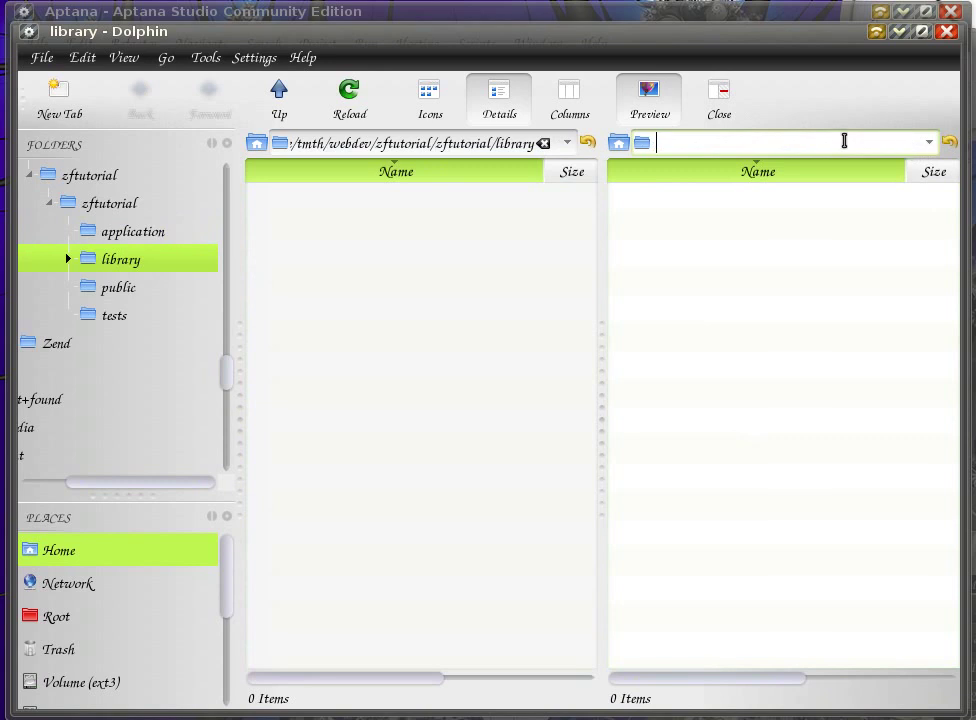
{"action": "type", "text": "/usr/"}
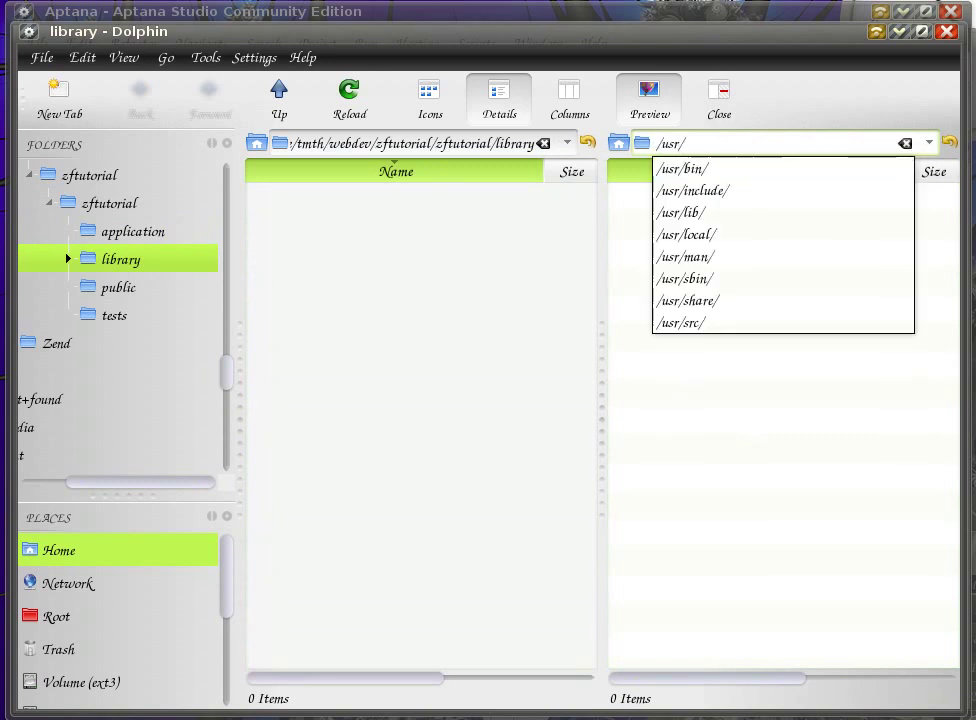
{"action": "left_click", "coordinate": [688, 234]}
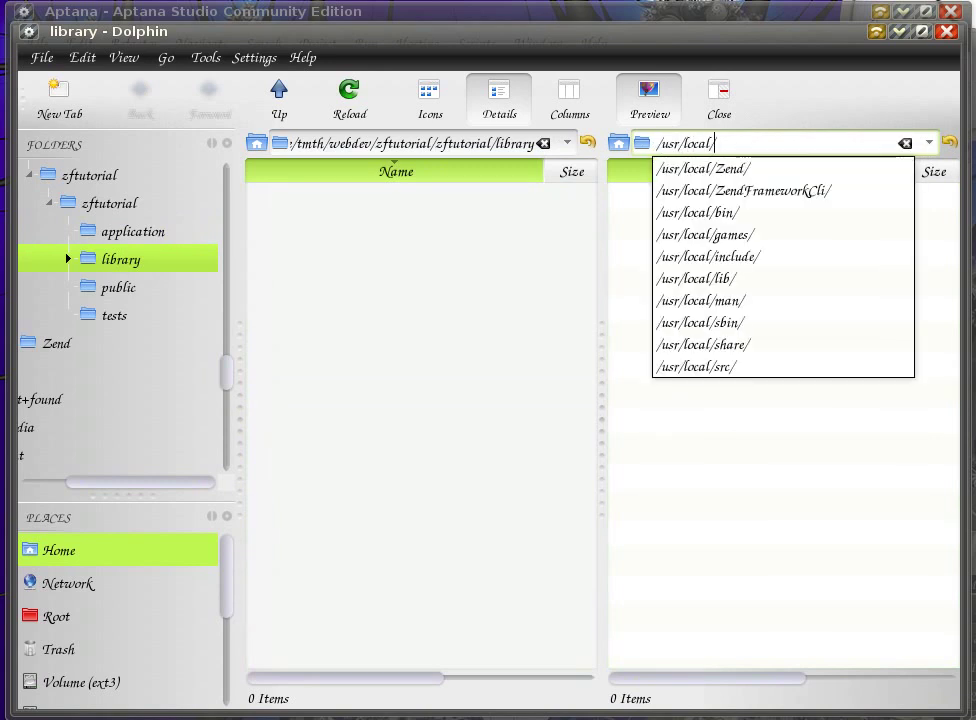
{"action": "left_click", "coordinate": [748, 190]}
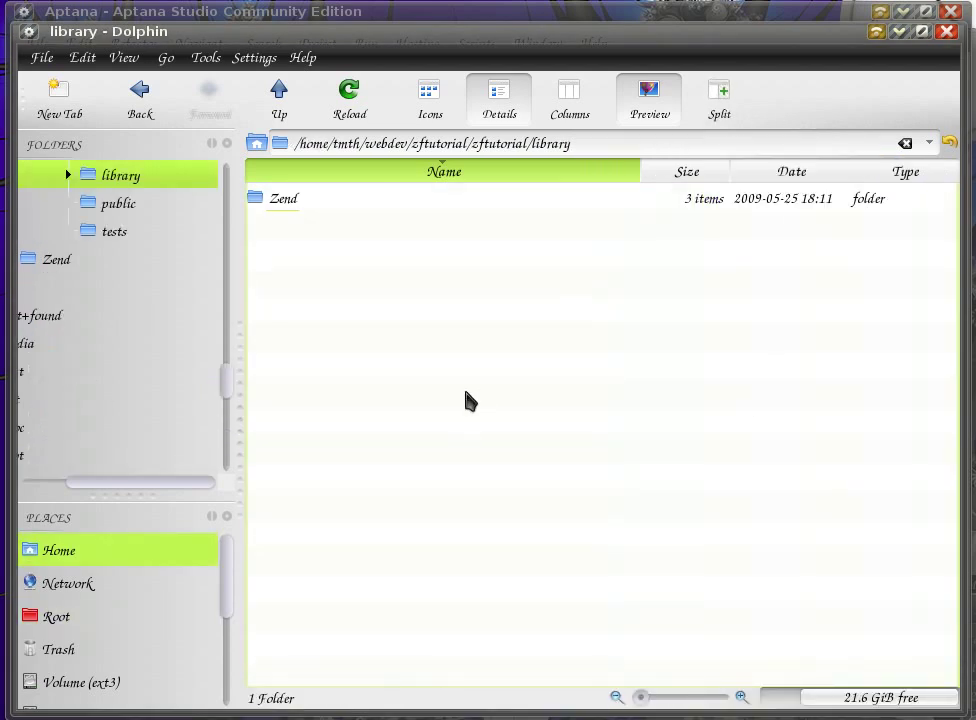
{"action": "mouse_move", "coordinate": [272, 104]}
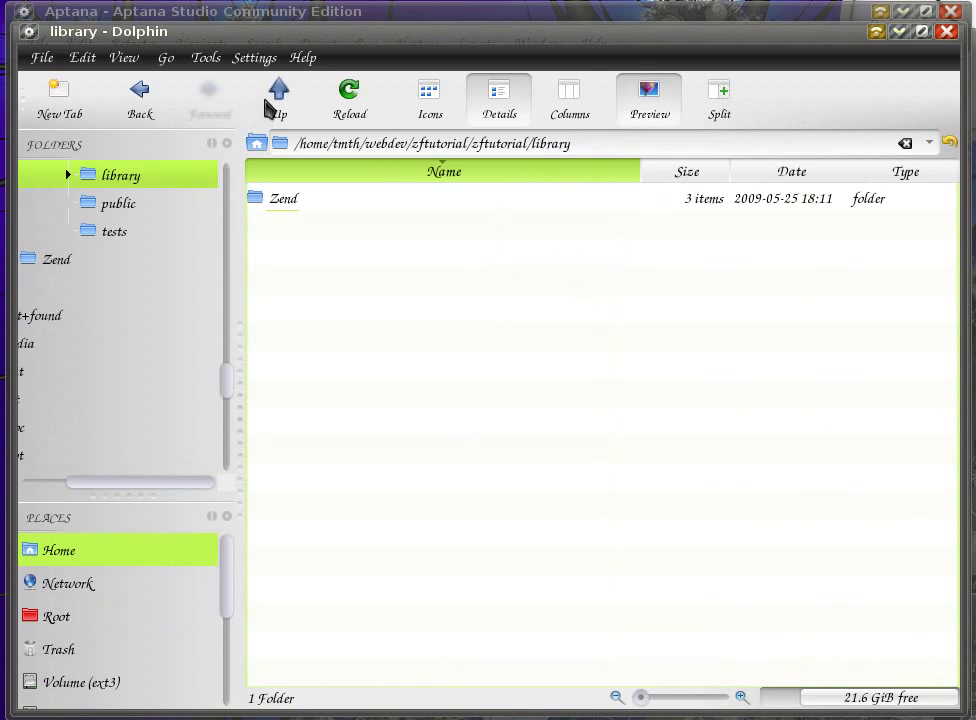
{"action": "left_click", "coordinate": [280, 90]}
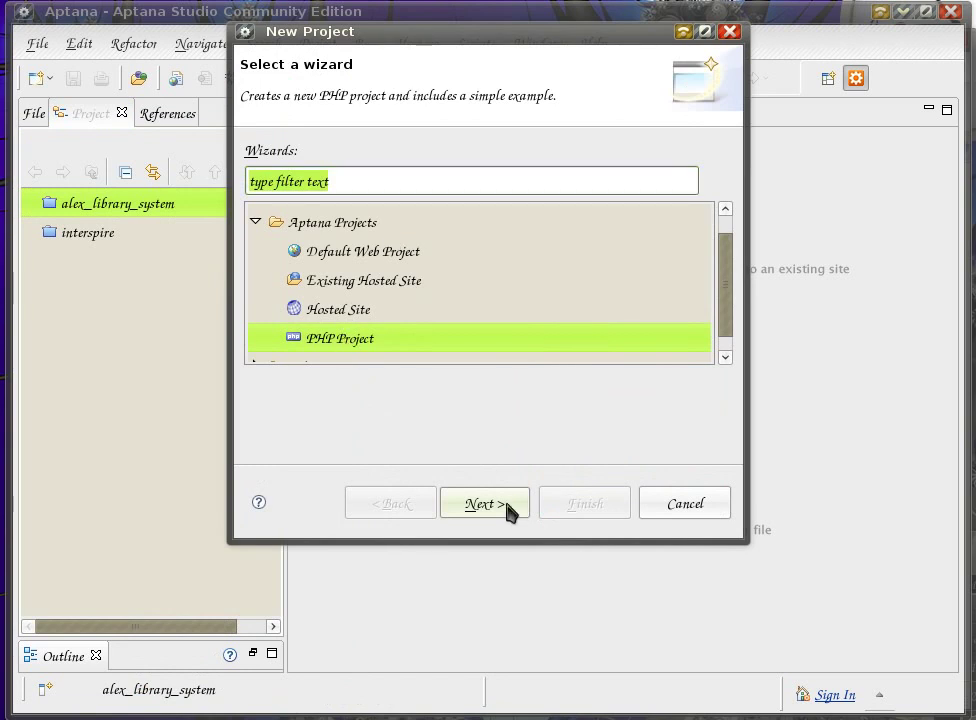
Create a PHP project named zftutorial located at the generated webdev/zftutorial/zftutorial folder
{"action": "left_click", "coordinate": [484, 504]}
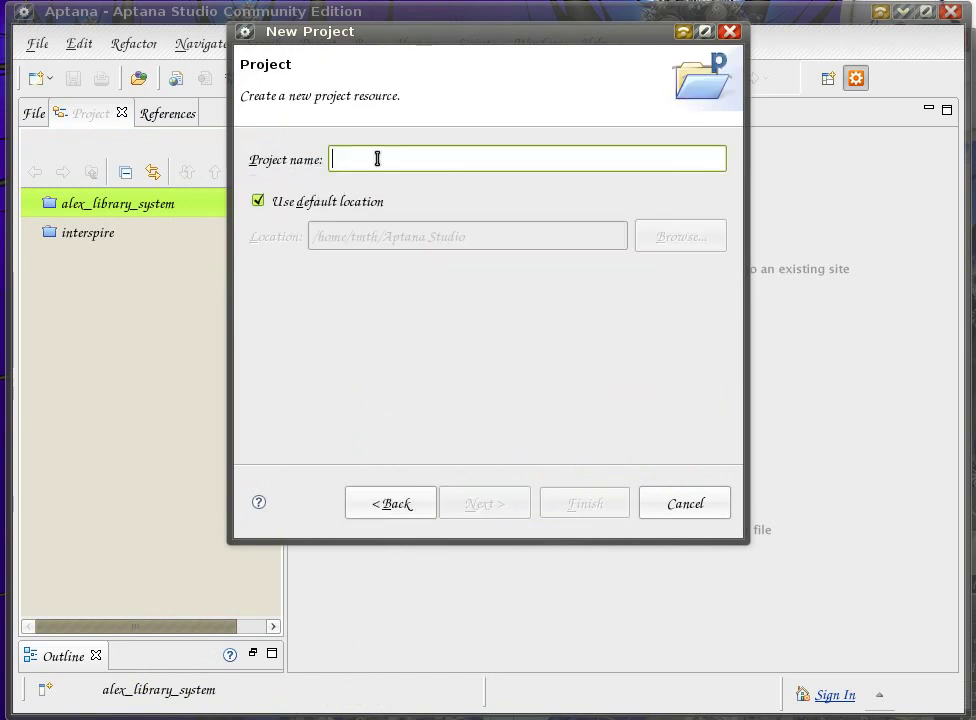
{"action": "type", "text": "zftutorial"}
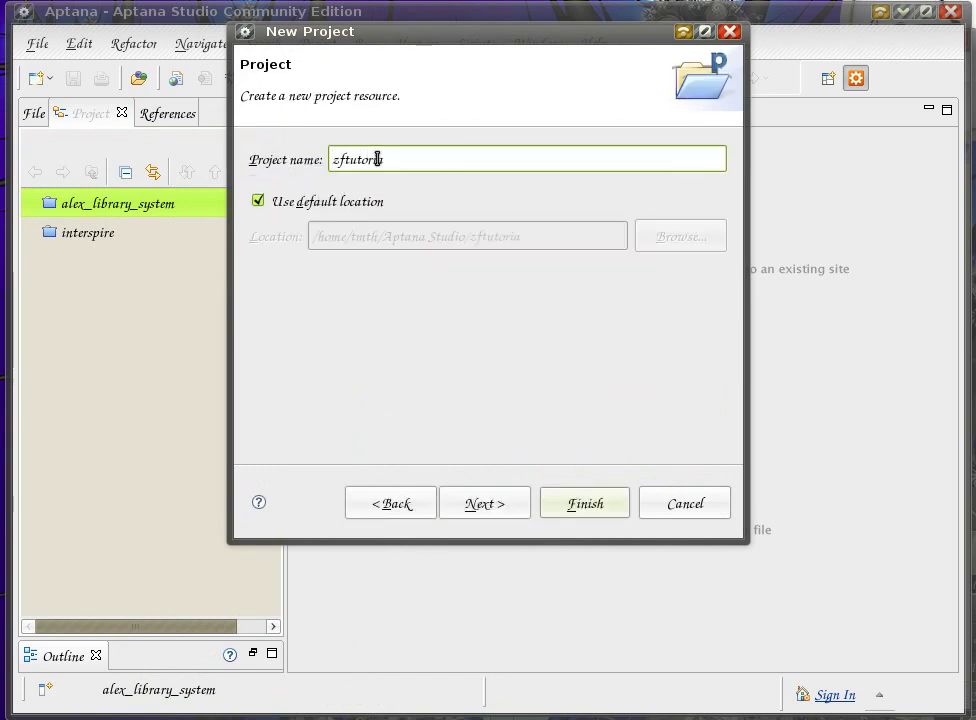
{"action": "left_click", "coordinate": [256, 200]}
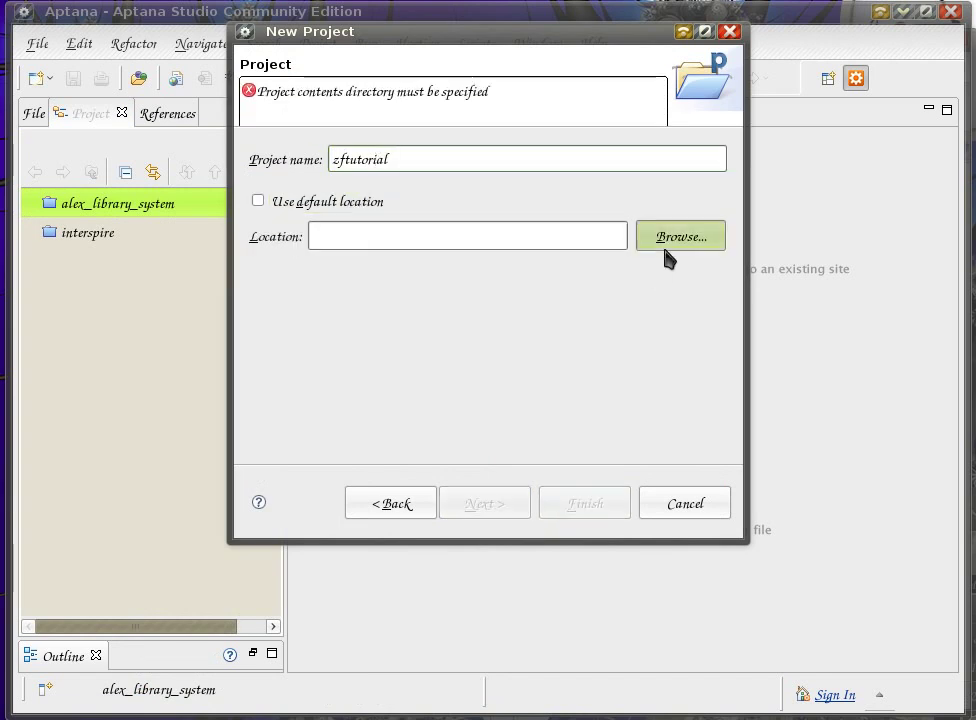
{"action": "left_click", "coordinate": [680, 236]}
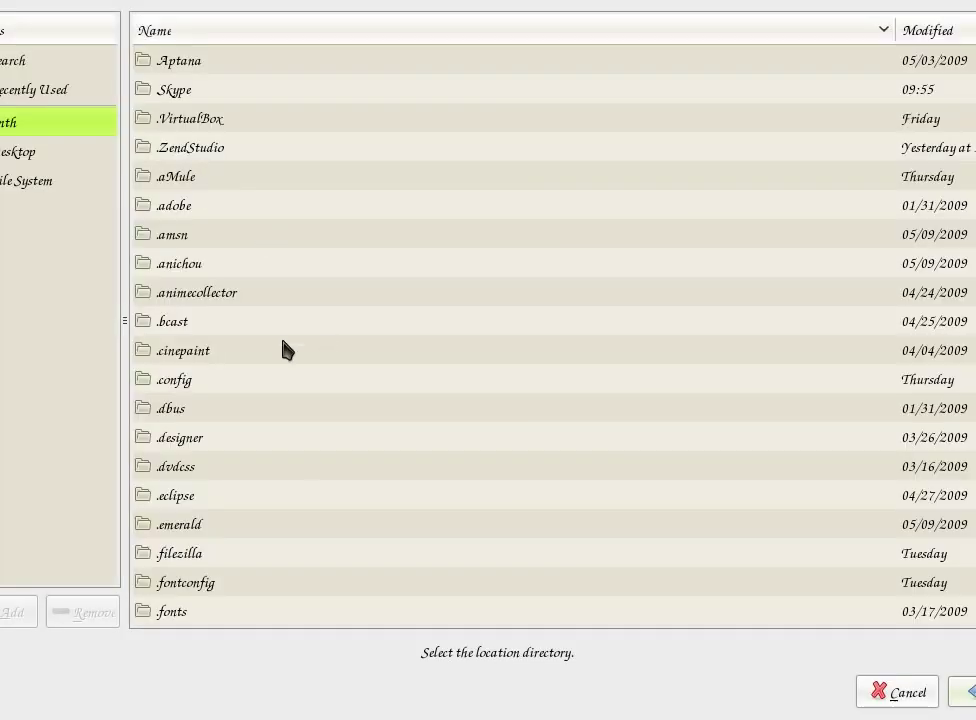
{"action": "mouse_move", "coordinate": [240, 72]}
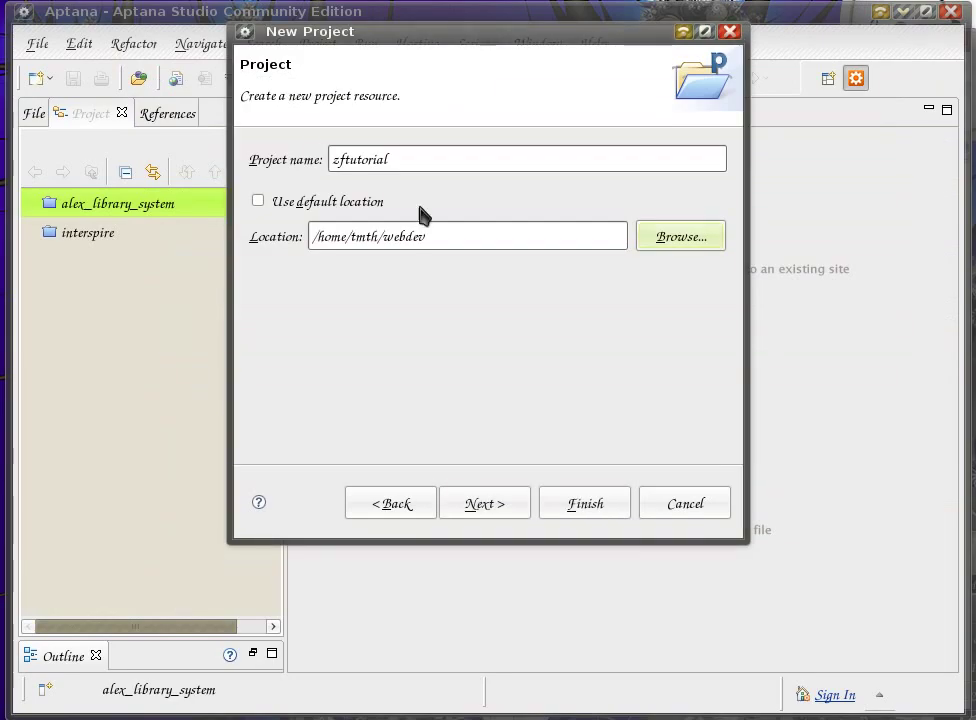
{"action": "type", "text": "z"}
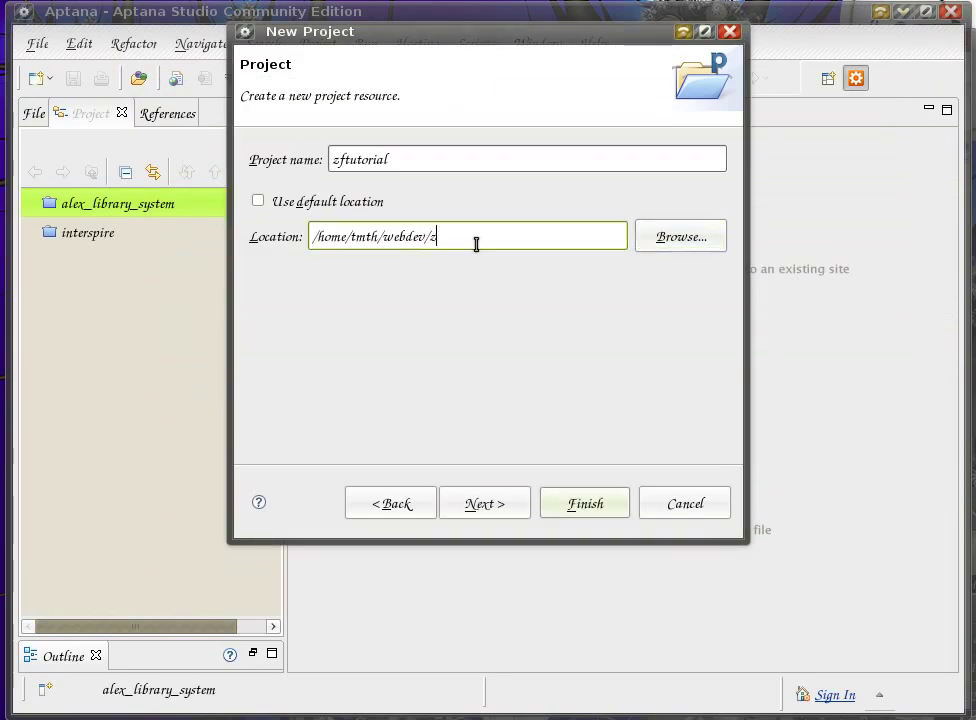
{"action": "type", "text": "ftutorial"}
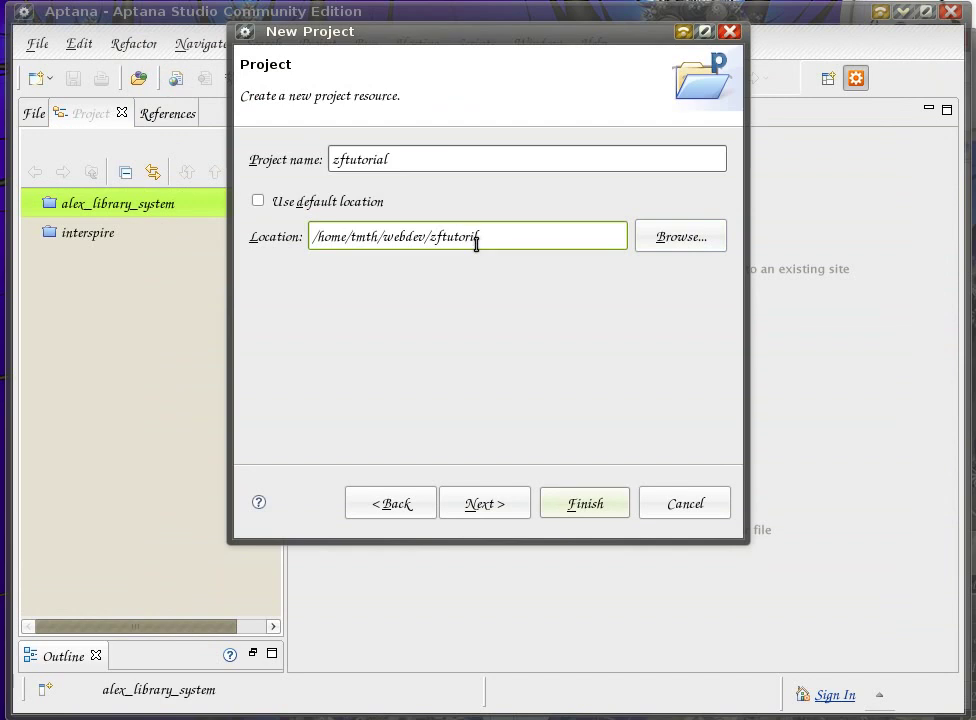
{"action": "type", "text": "/zftutorial"}
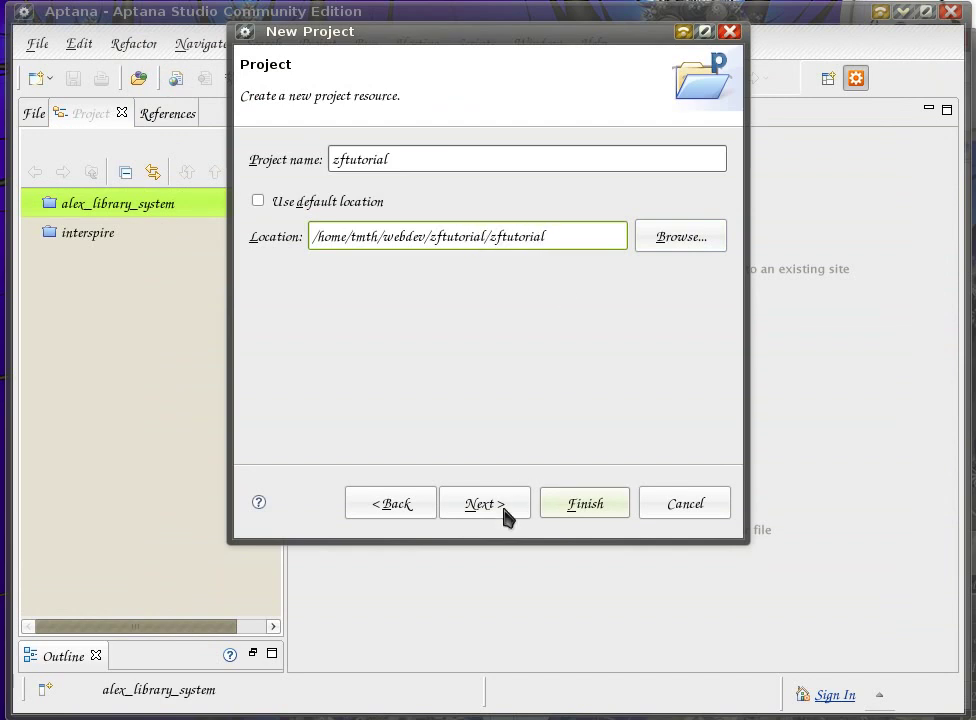
{"action": "left_click", "coordinate": [484, 504]}
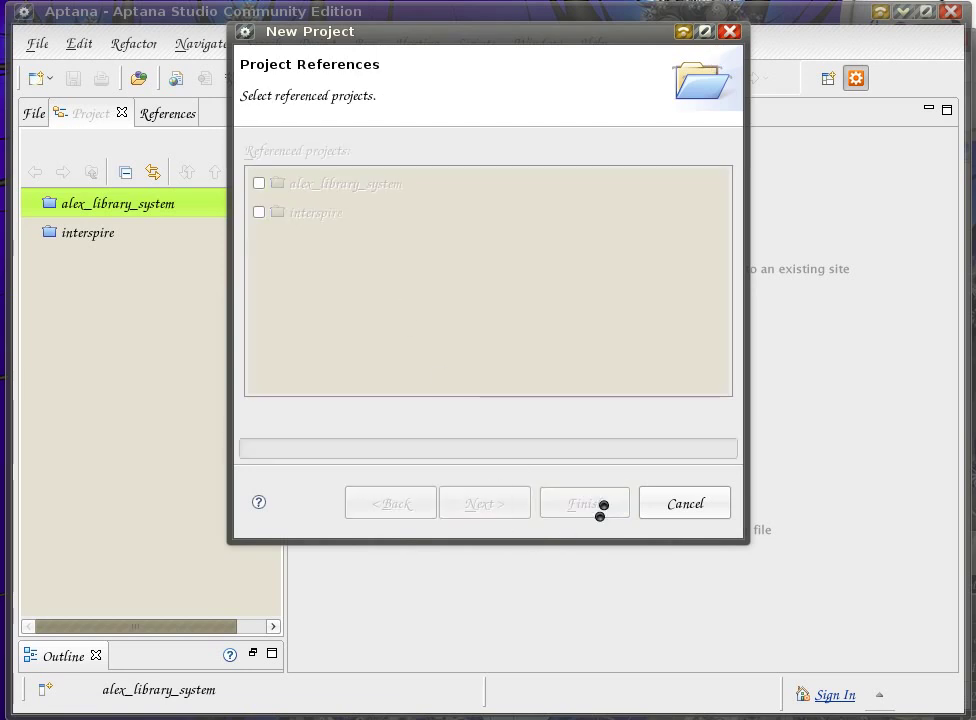
{"action": "left_click", "coordinate": [584, 502]}
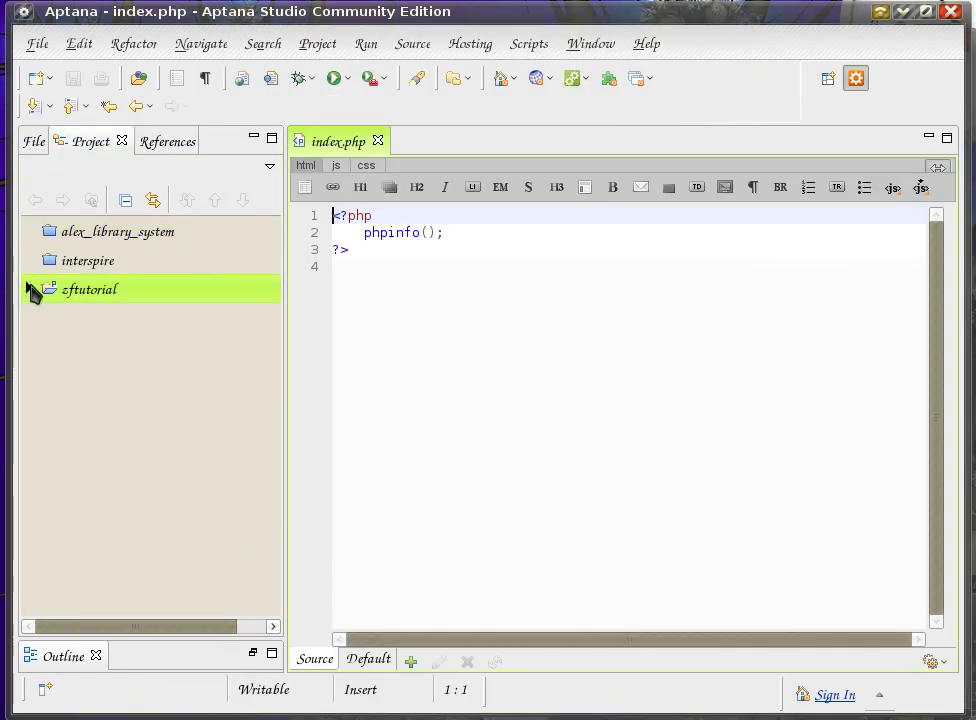
Delete the sample index.php from the zftutorial project root
{"action": "left_click", "coordinate": [28, 288]}
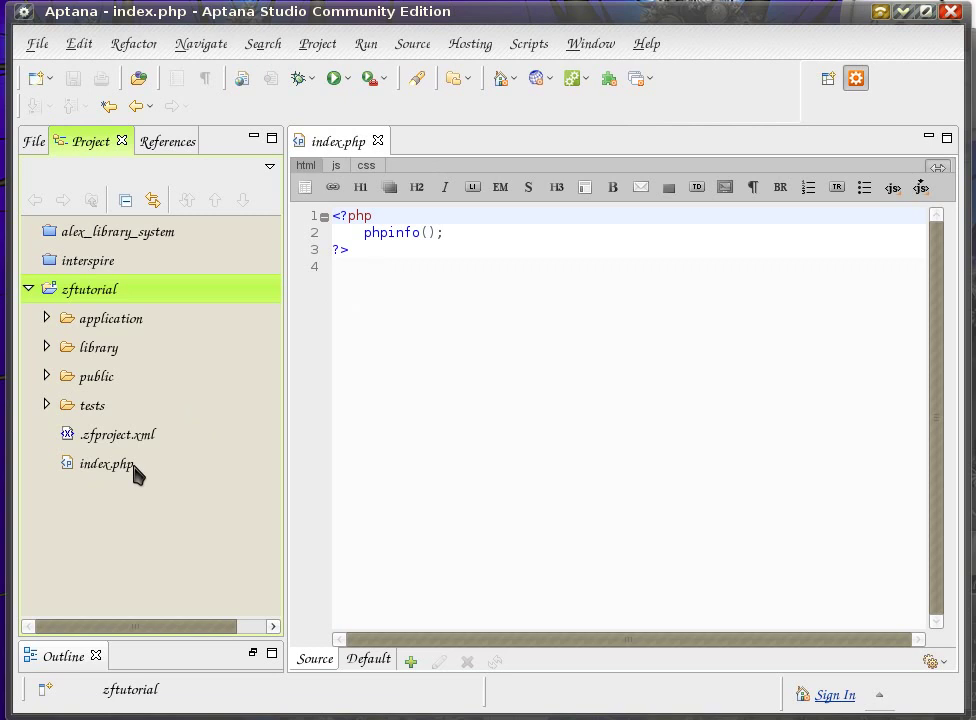
{"action": "right_click", "coordinate": [104, 464]}
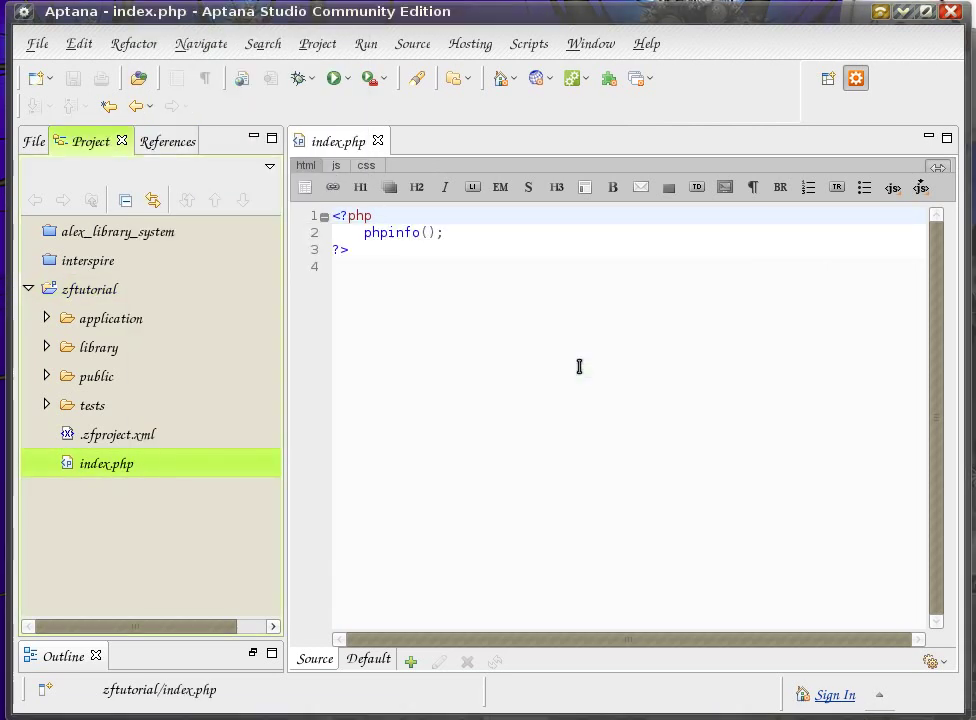
{"action": "left_click", "coordinate": [378, 140]}
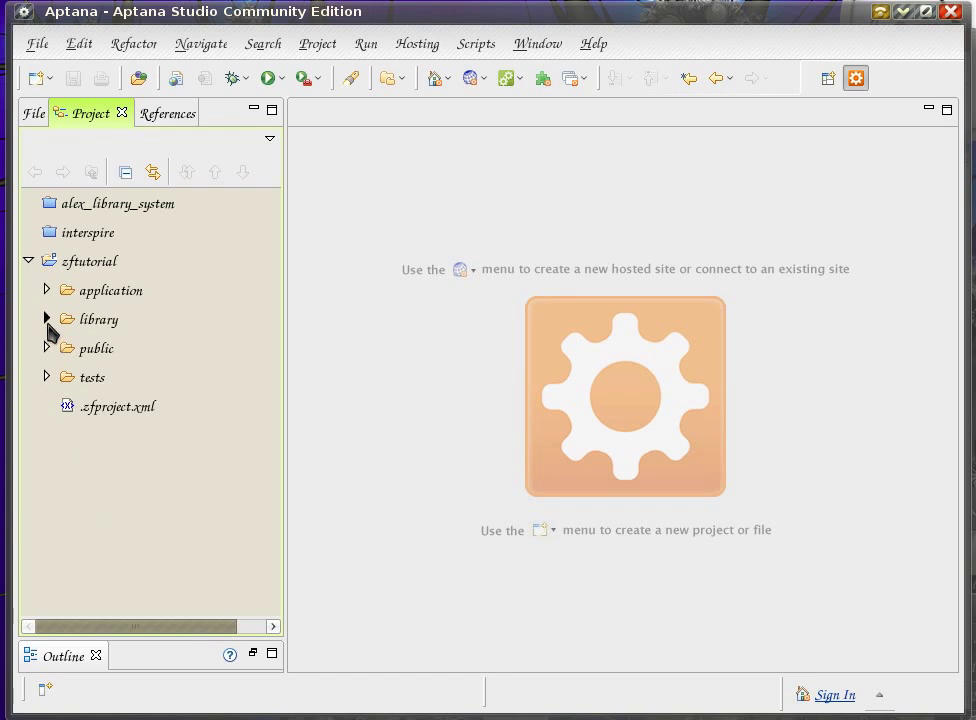
{"action": "left_click", "coordinate": [46, 320]}
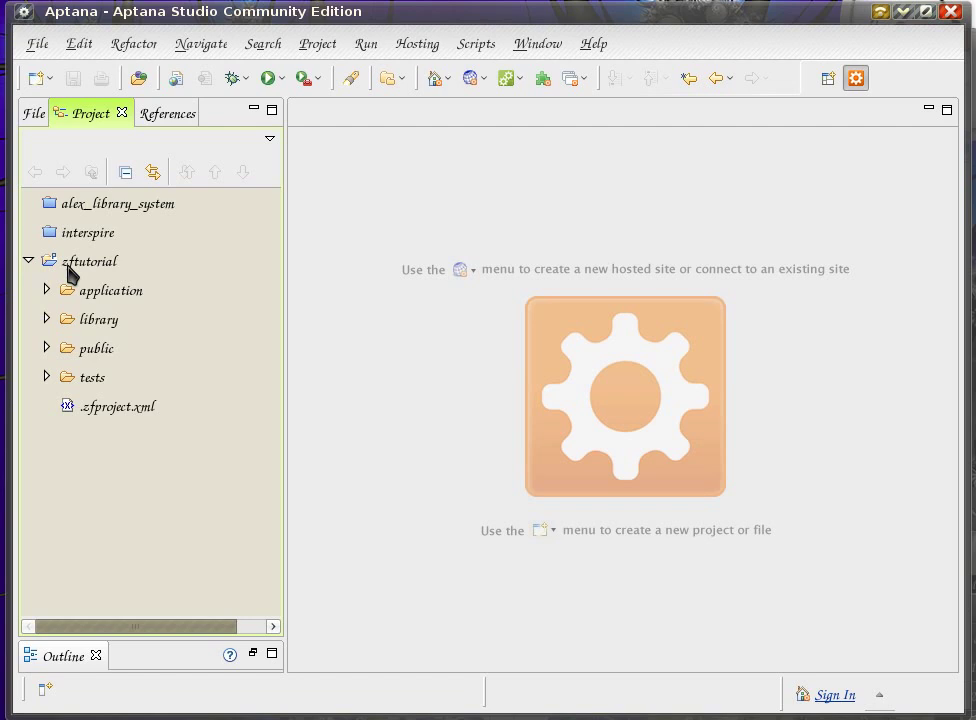
{"action": "mouse_move", "coordinate": [554, 216]}
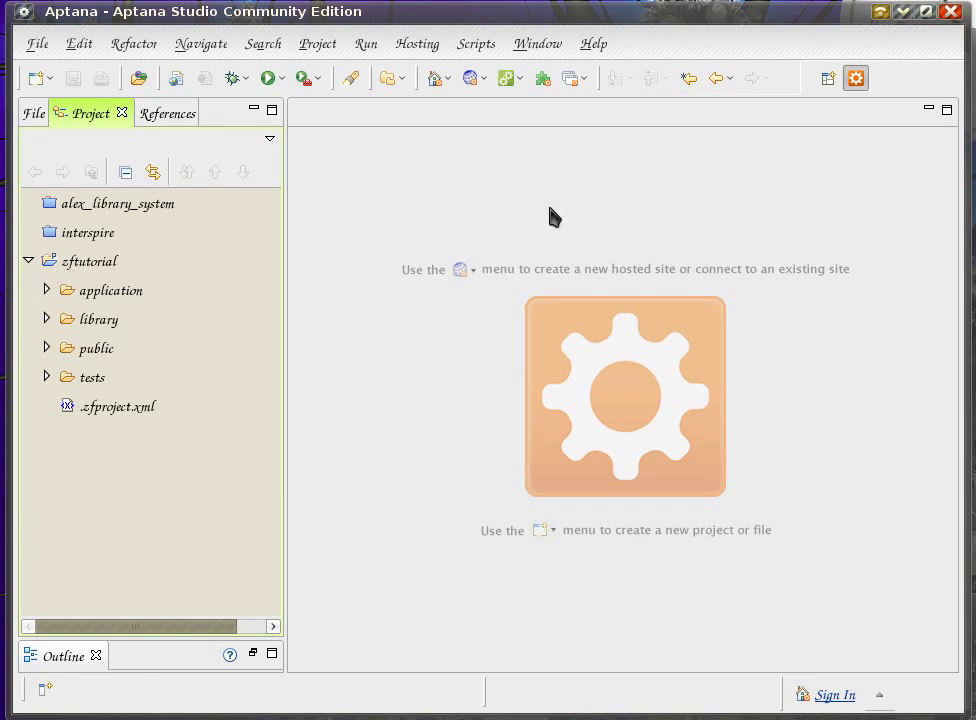
{"action": "mouse_move", "coordinate": [612, 412]}
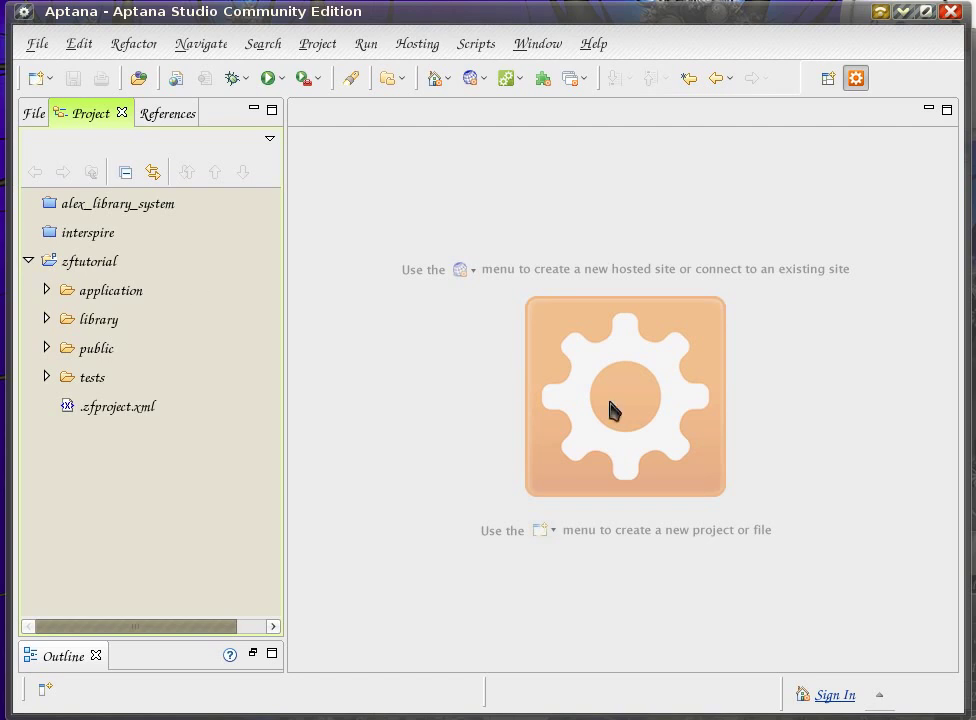
{"action": "mouse_move", "coordinate": [548, 356]}
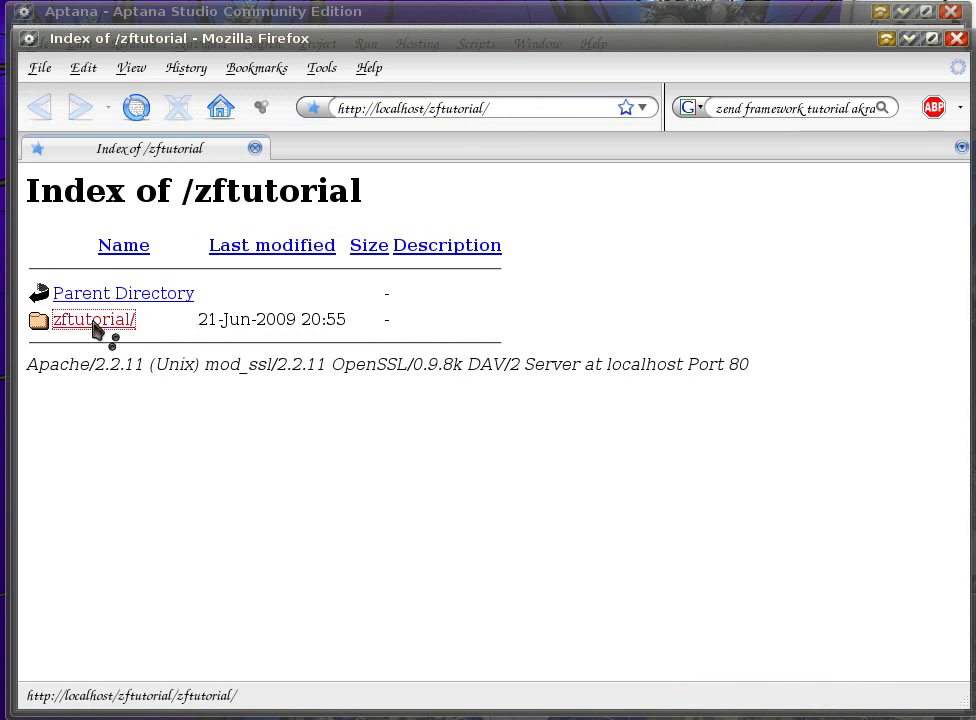
Browse into the inner zftutorial/ link showing application, library, public and tests
{"action": "left_click", "coordinate": [92, 320]}
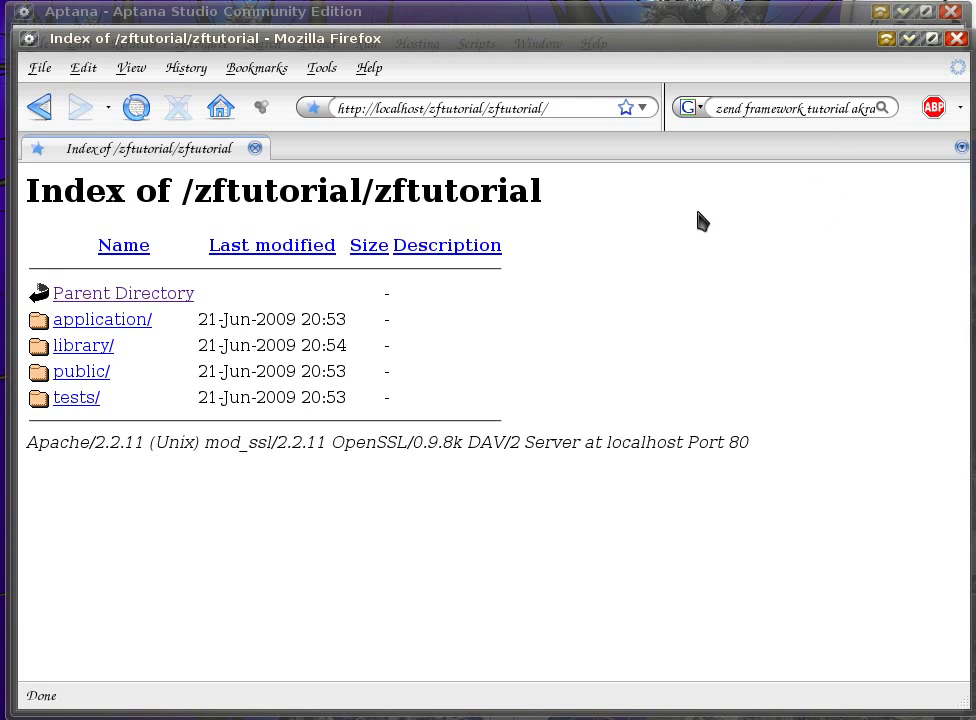
{"action": "mouse_move", "coordinate": [928, 160]}
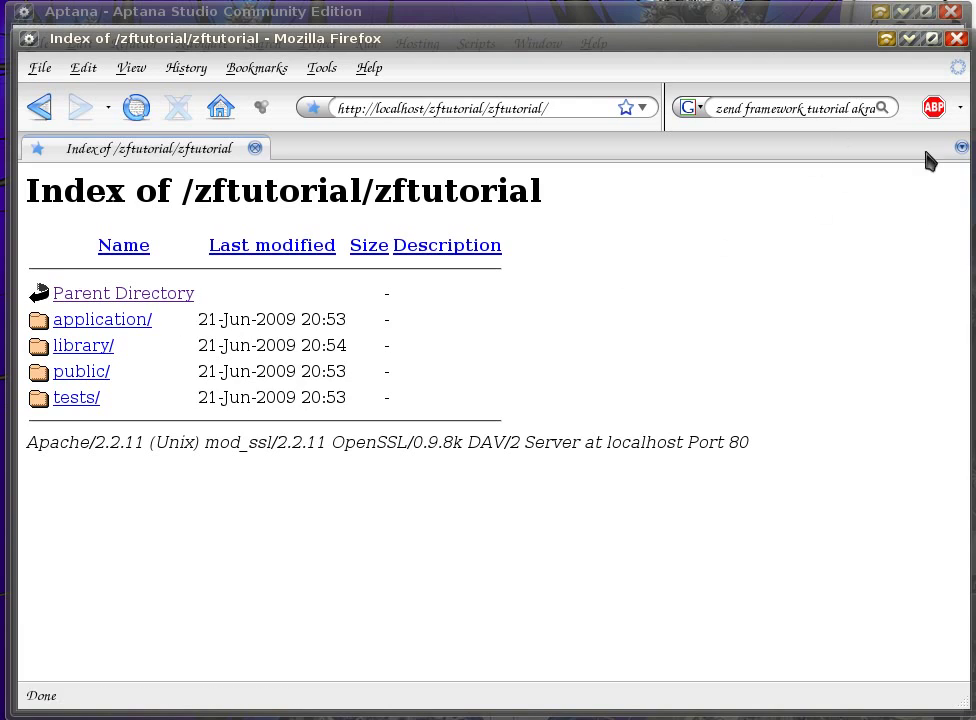
{"action": "mouse_move", "coordinate": [796, 68]}
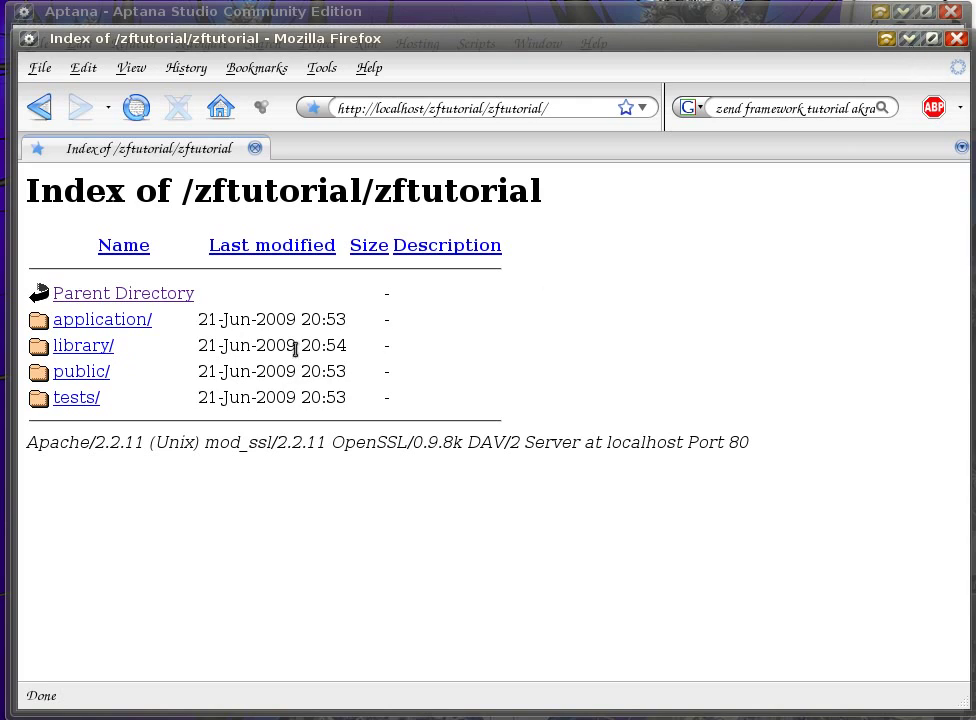
{"action": "mouse_move", "coordinate": [520, 348]}
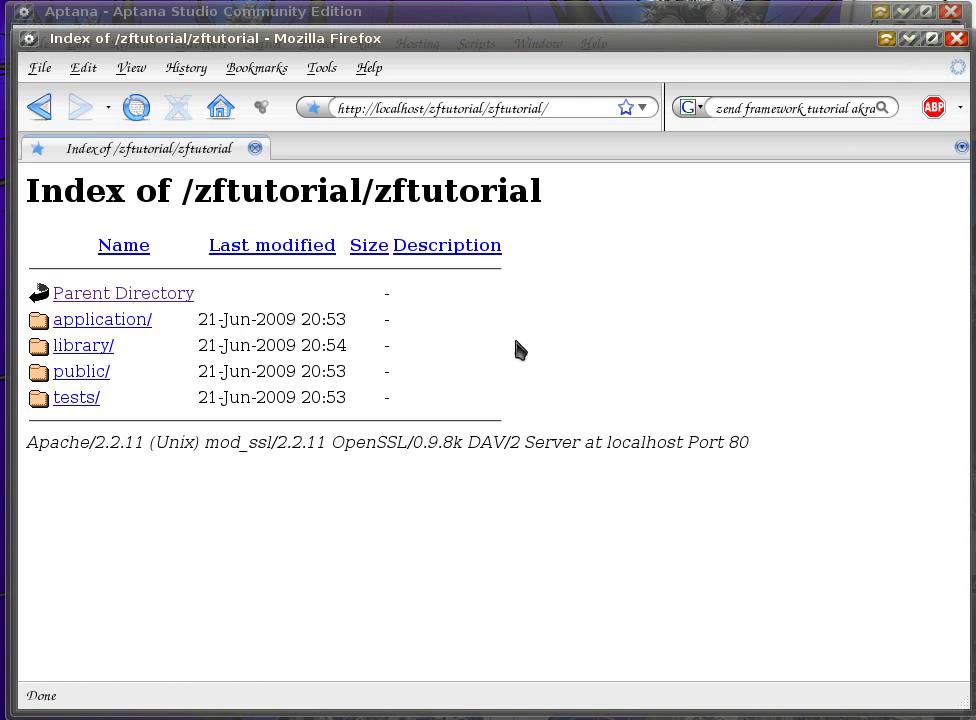
{"action": "mouse_move", "coordinate": [884, 38]}
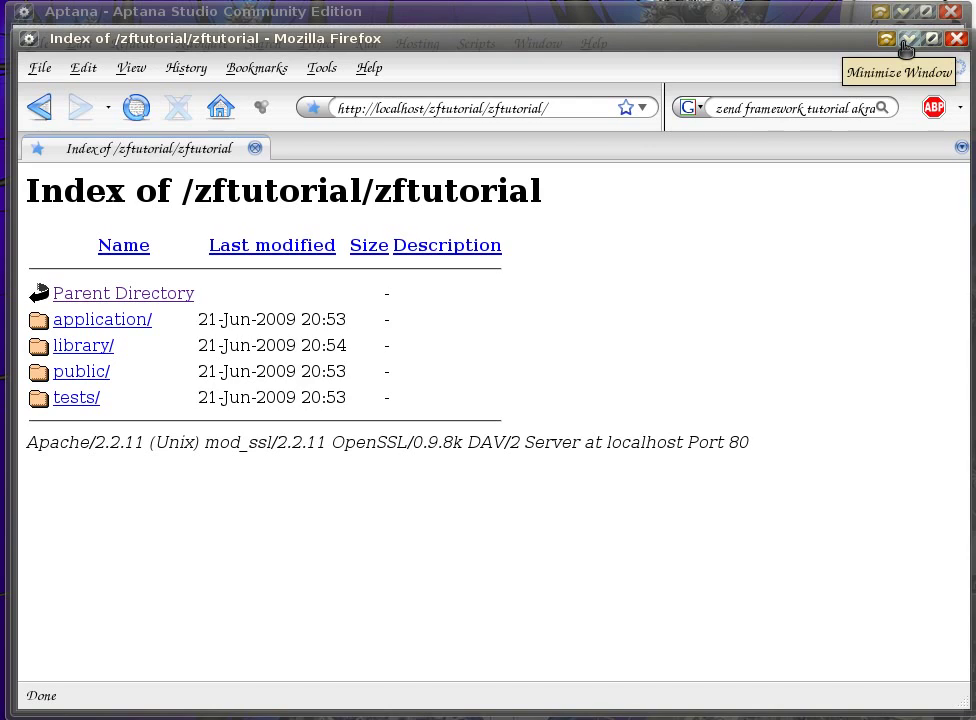
Leave Firefox and open public/index.php in the Aptana editor, scrolling through its code
{"action": "left_click", "coordinate": [906, 36]}
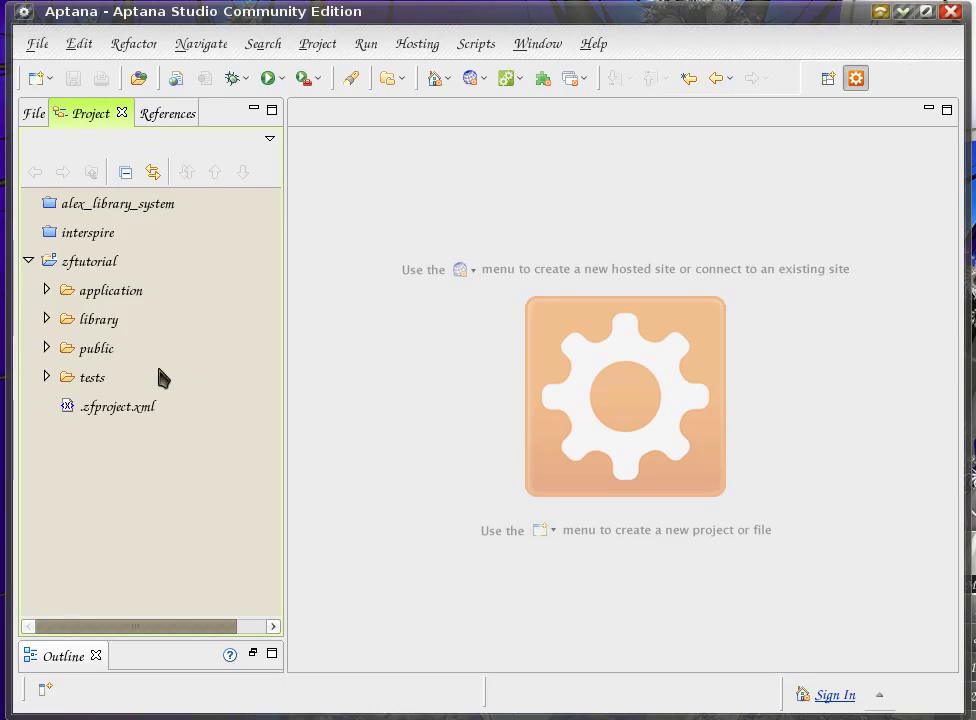
{"action": "mouse_move", "coordinate": [50, 348]}
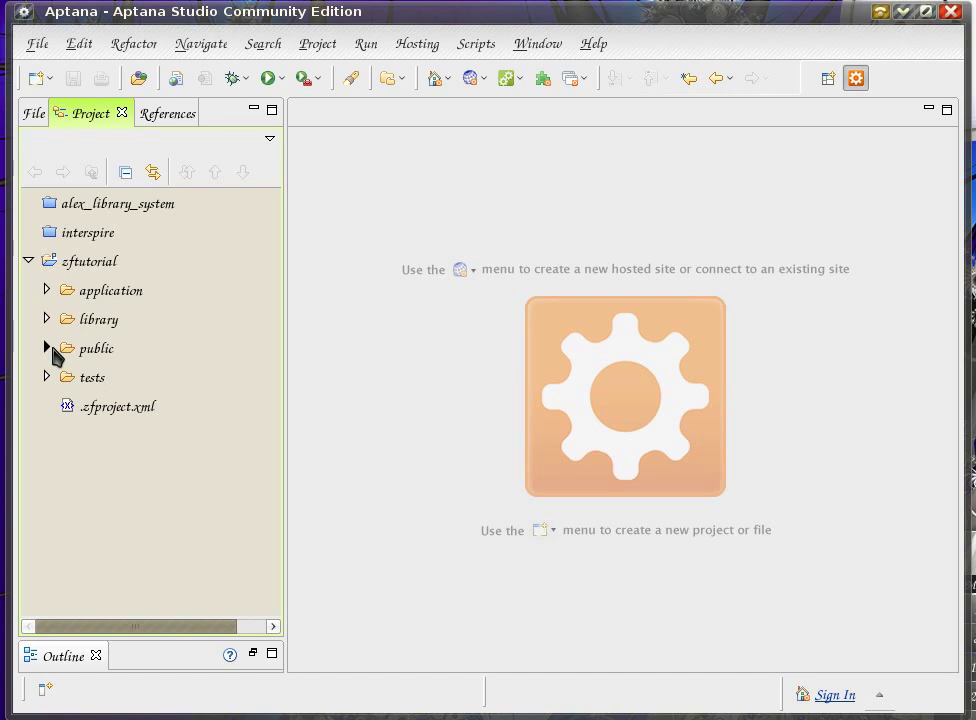
{"action": "left_click", "coordinate": [46, 348]}
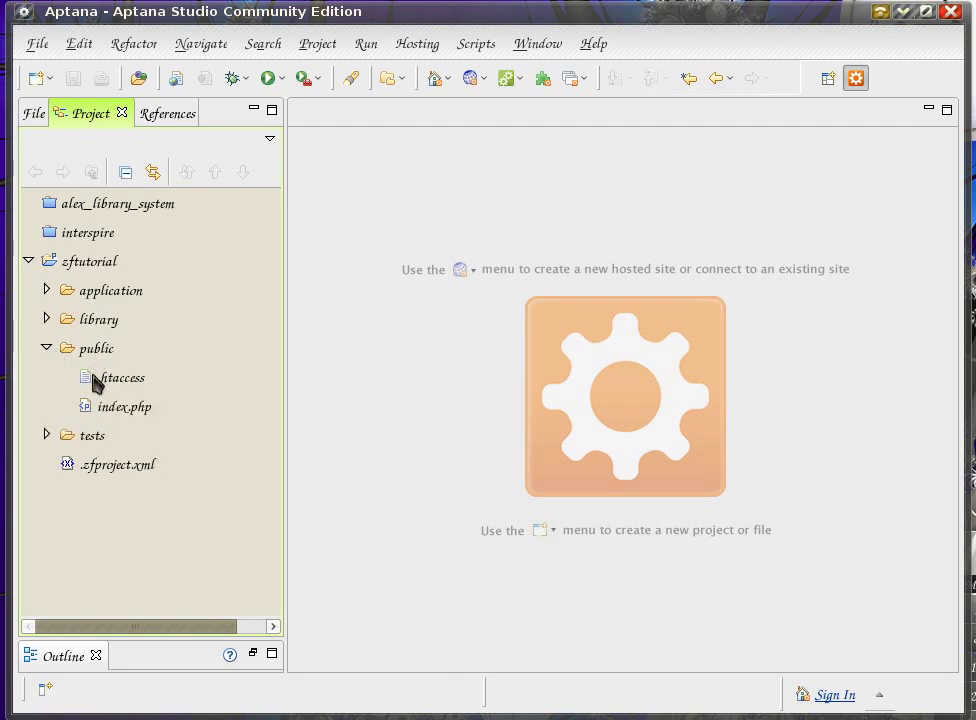
{"action": "left_click", "coordinate": [124, 406]}
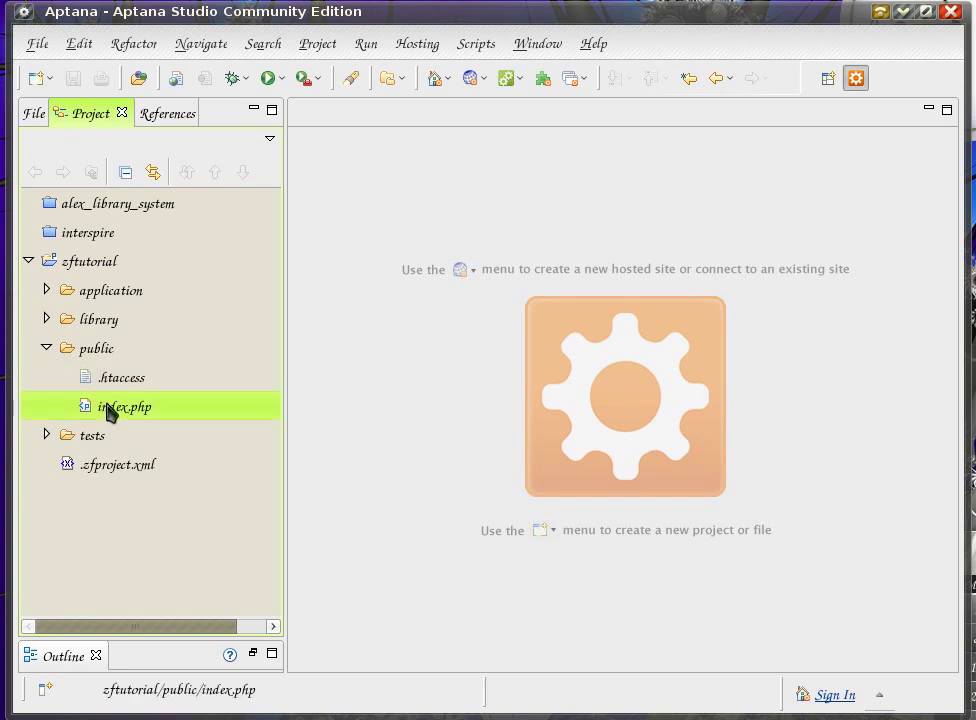
{"action": "double_click", "coordinate": [124, 406]}
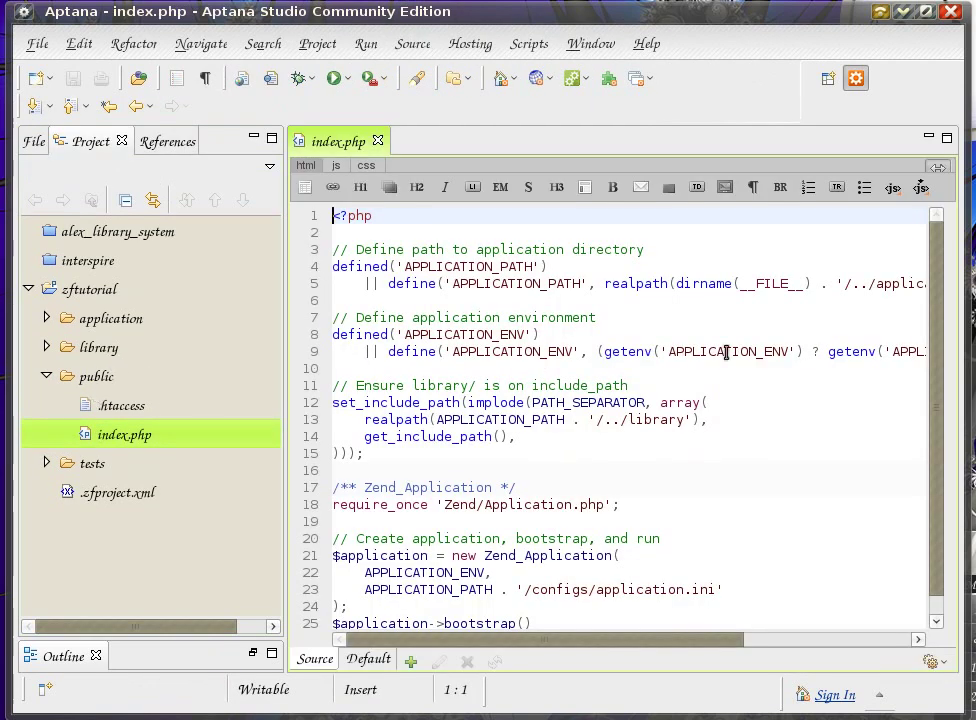
{"action": "scroll", "scroll_direction": "down", "scroll_amount": 3}
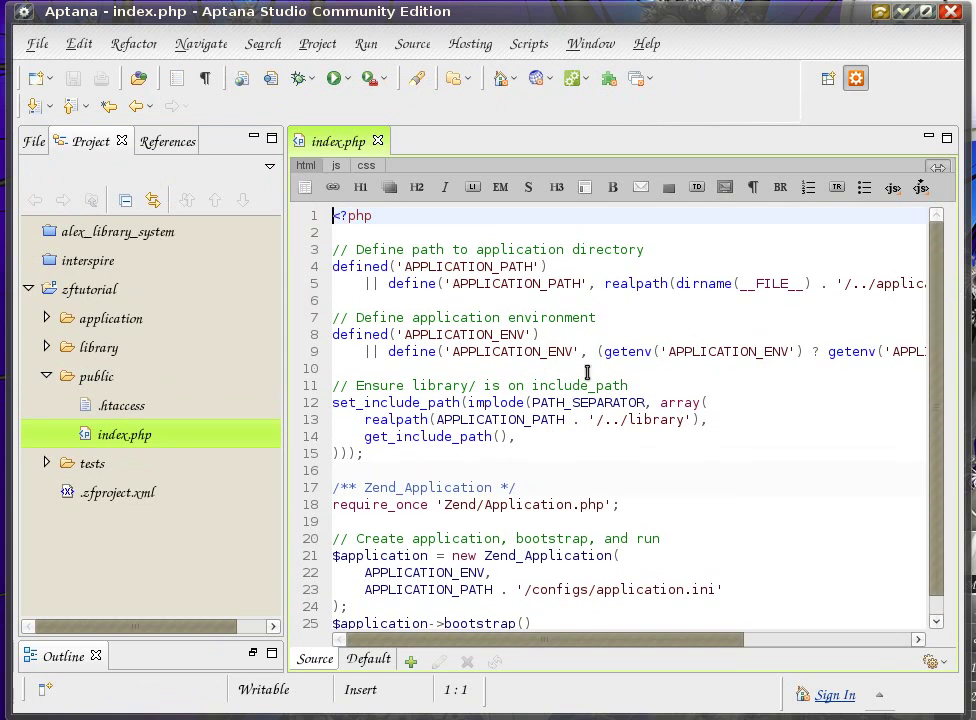
{"action": "mouse_move", "coordinate": [168, 448]}
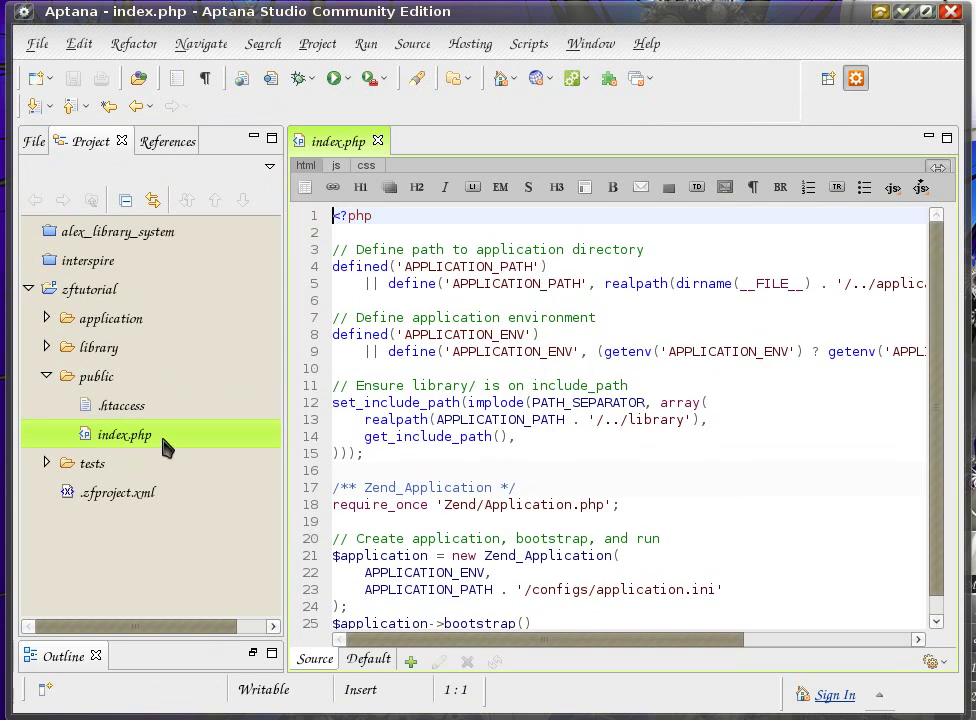
{"action": "mouse_move", "coordinate": [200, 448]}
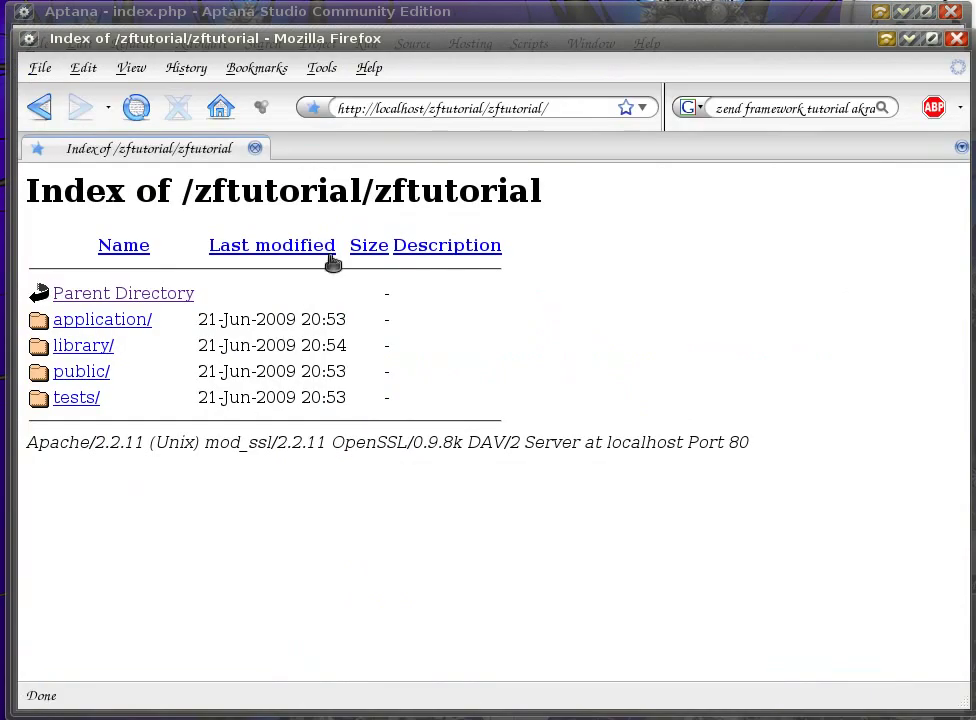
{"action": "mouse_move", "coordinate": [832, 104]}
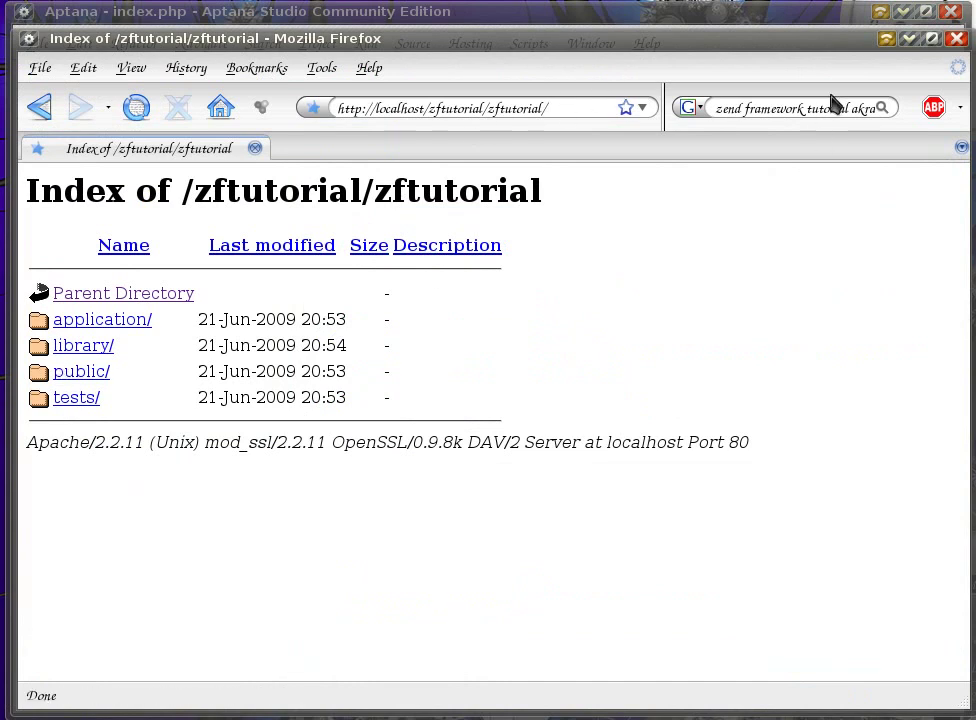
{"action": "mouse_move", "coordinate": [908, 40]}
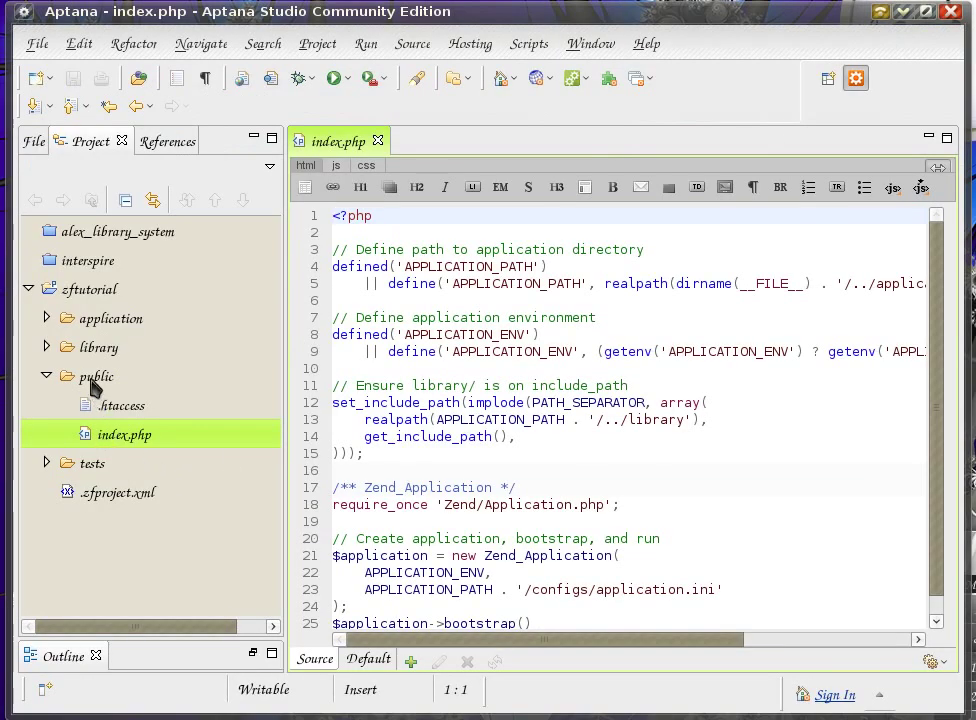
{"action": "left_click", "coordinate": [96, 376]}
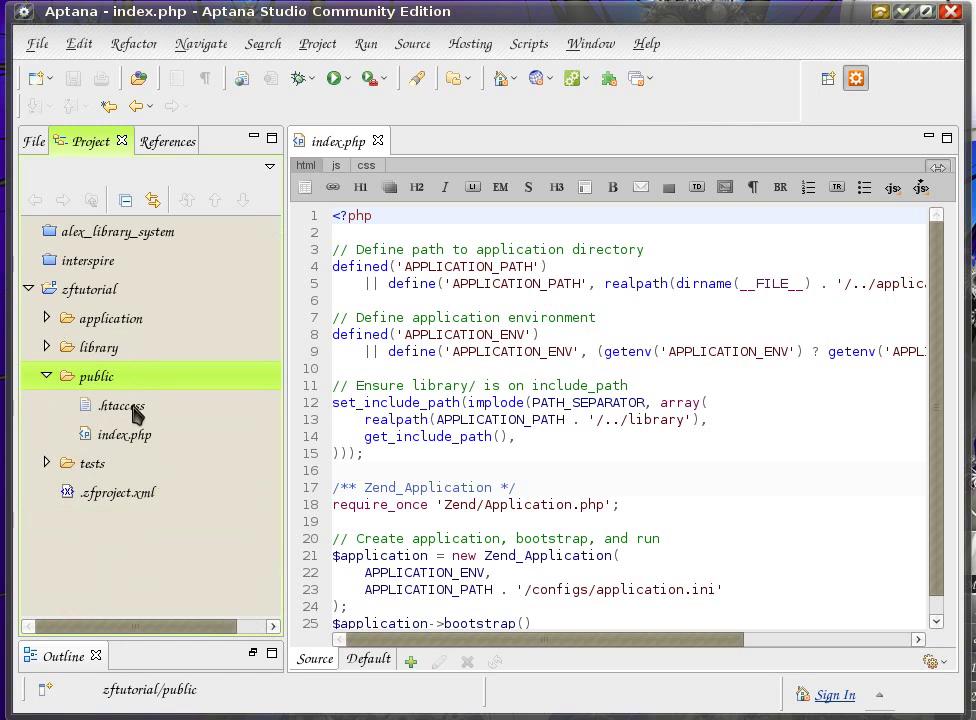
Open public/.htaccess in the editor to review its environment setting and rewrite rules
{"action": "double_click", "coordinate": [118, 404]}
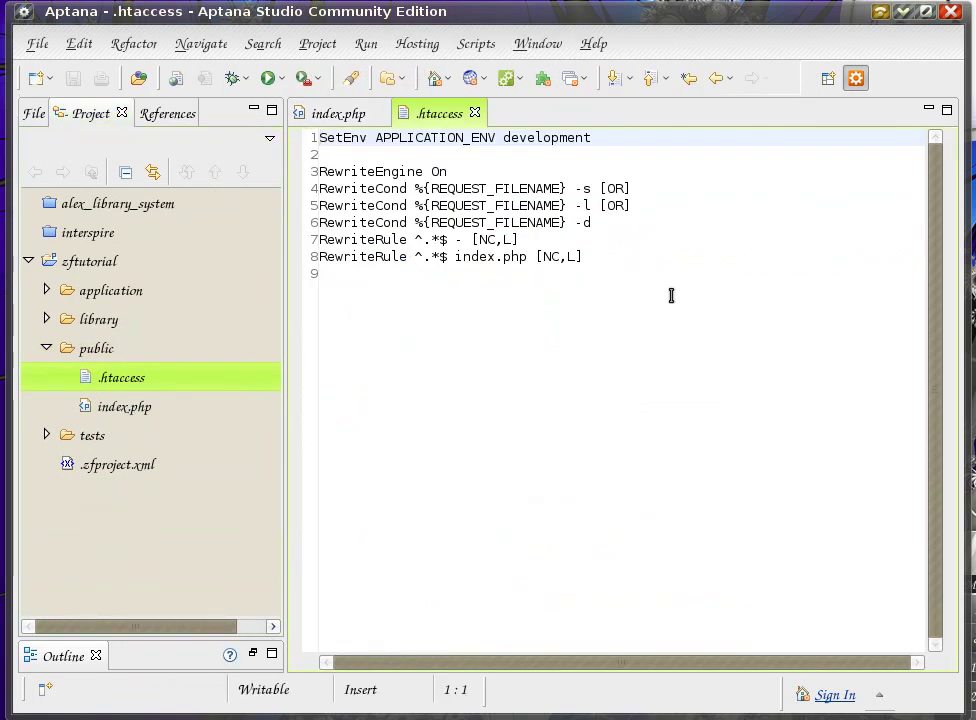
{"action": "left_click", "coordinate": [416, 256]}
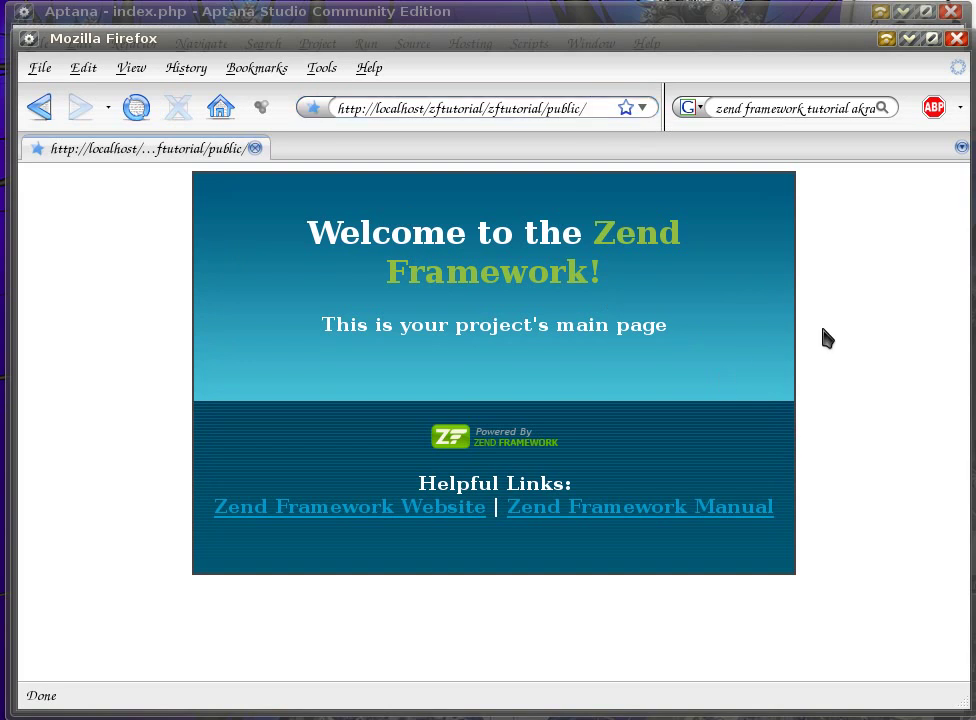
{"action": "mouse_move", "coordinate": [818, 328]}
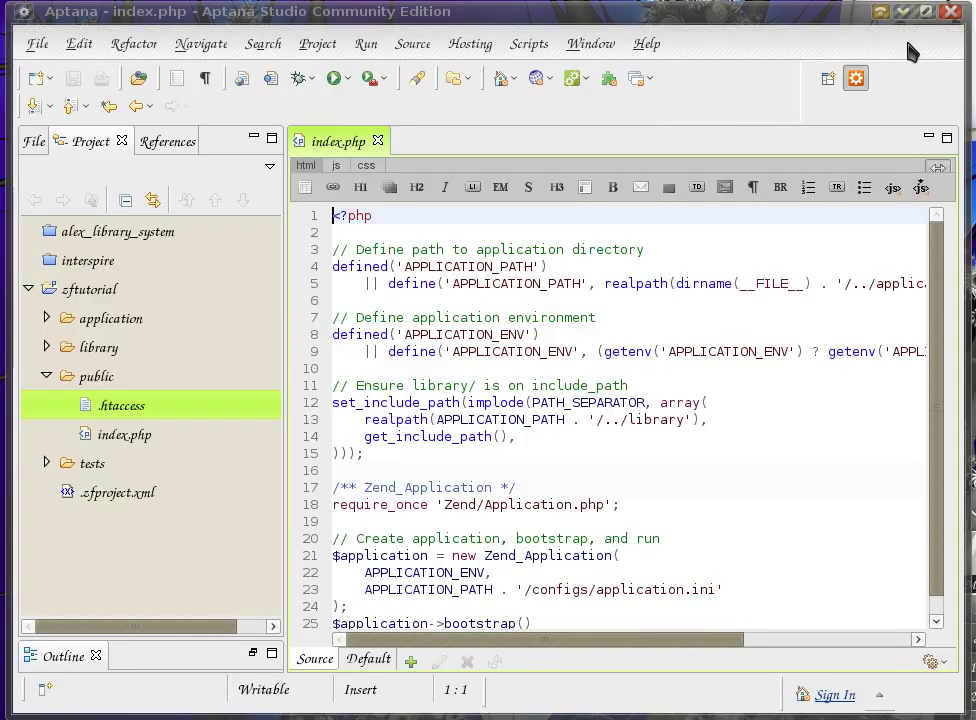
{"action": "left_click", "coordinate": [124, 434]}
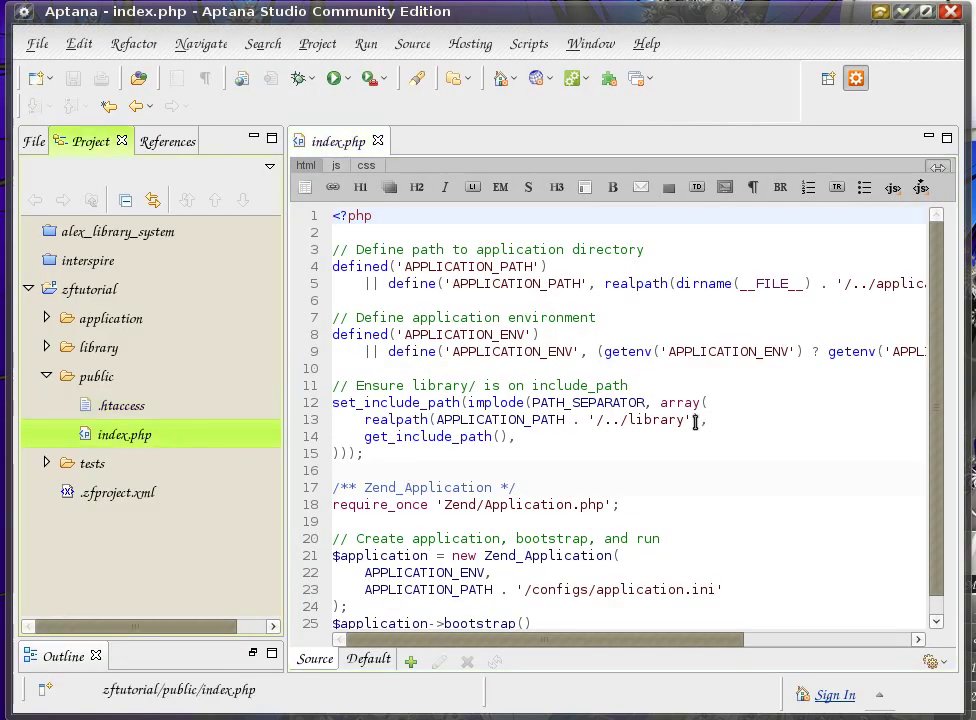
{"action": "mouse_move", "coordinate": [458, 292]}
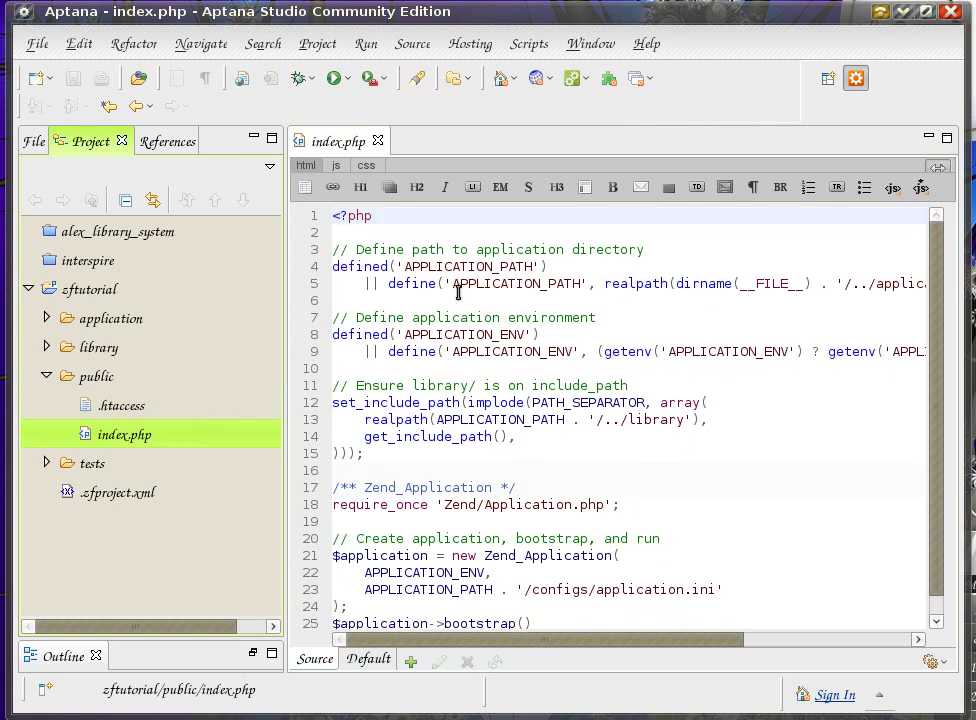